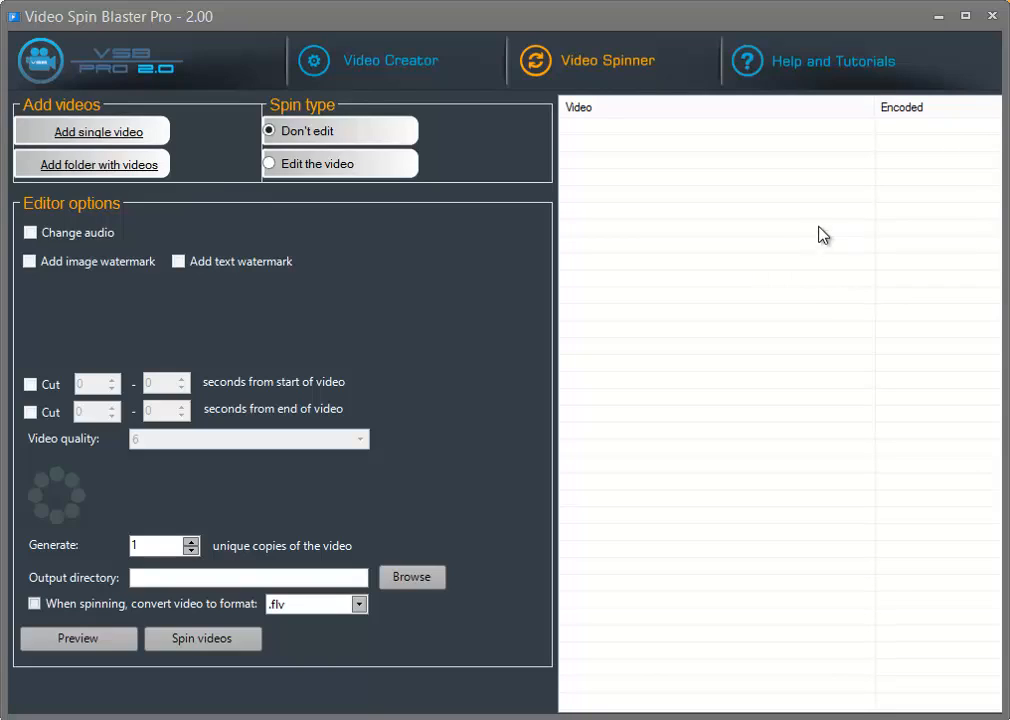
pyautogui.moveTo(708, 248)
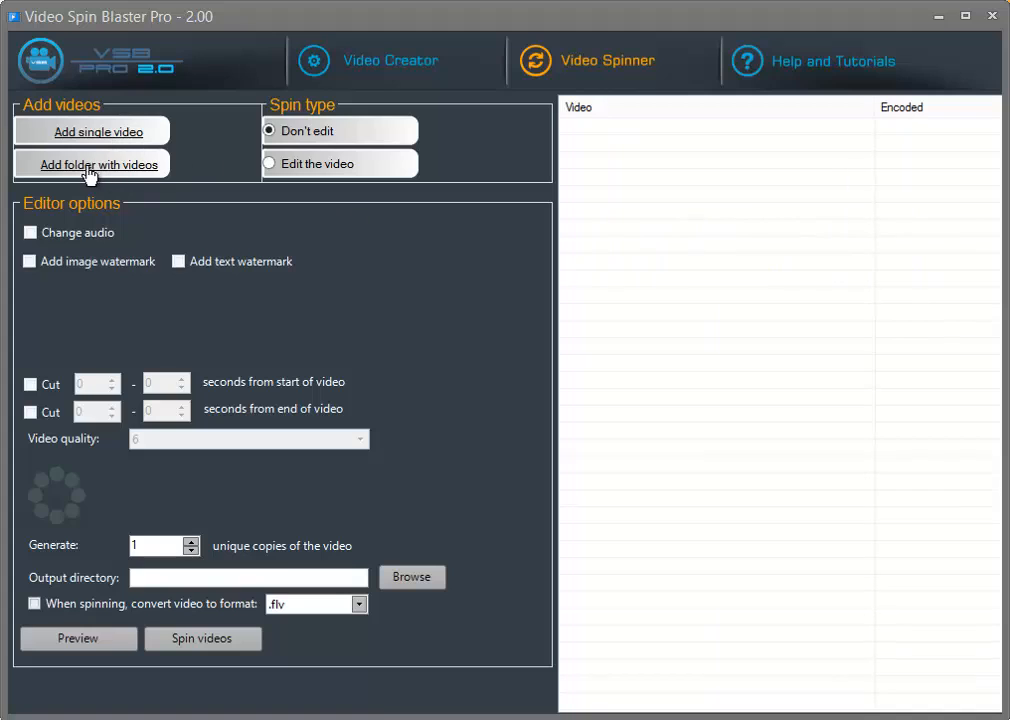
pyautogui.moveTo(140, 170)
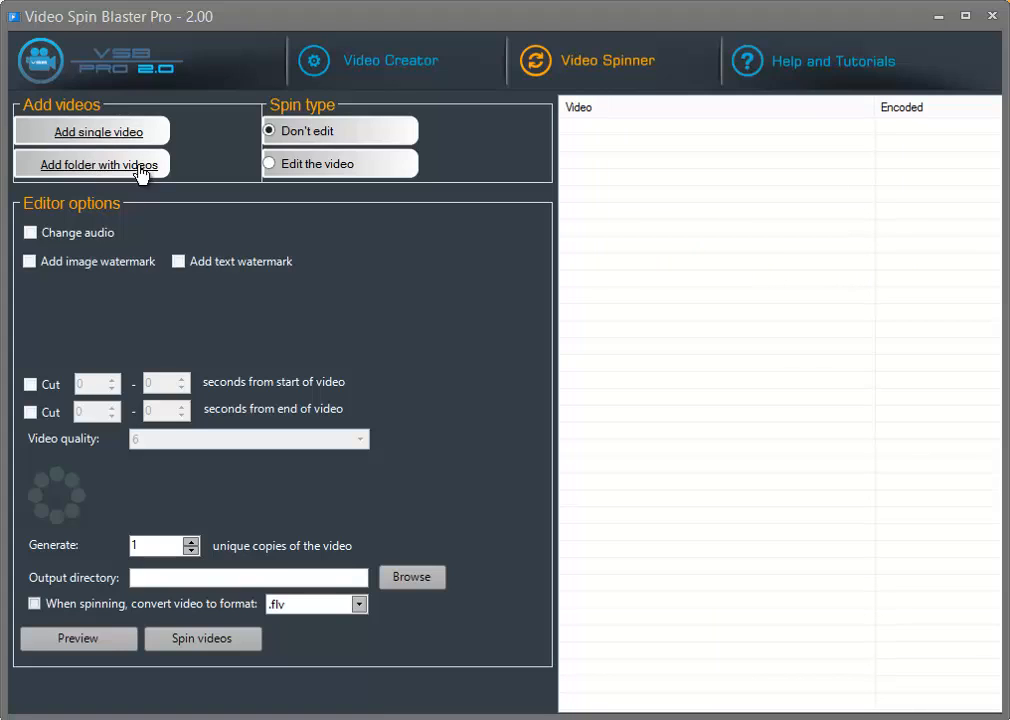
pyautogui.moveTo(98, 132)
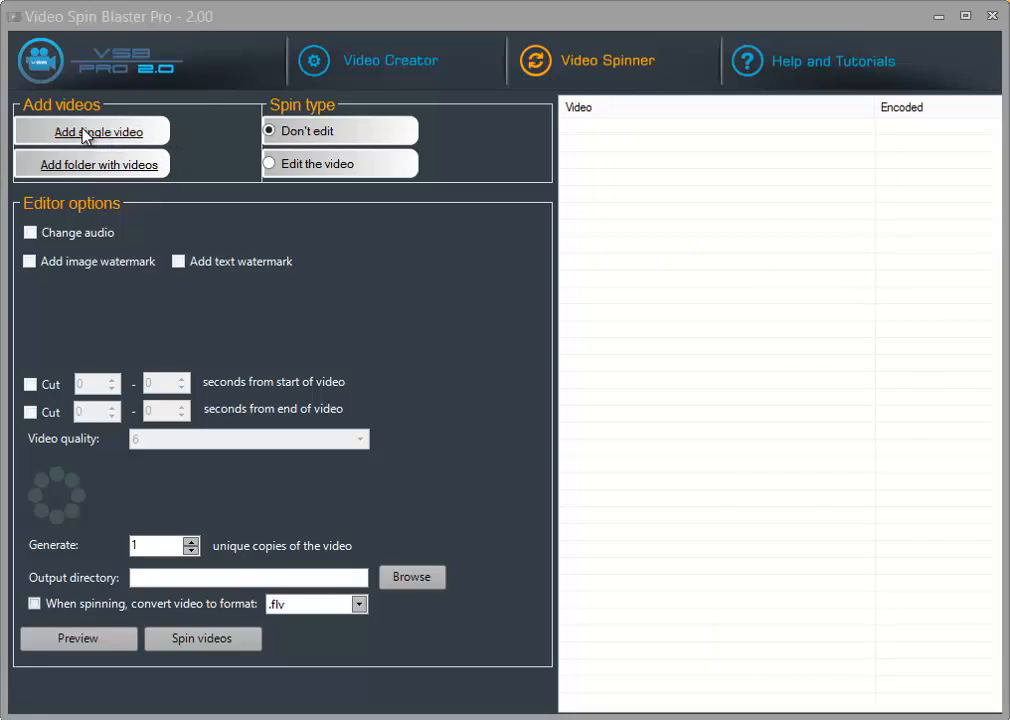
# Step: Add all six video files from the C:\Airsoft folder to the video list
pyautogui.click(98, 132)
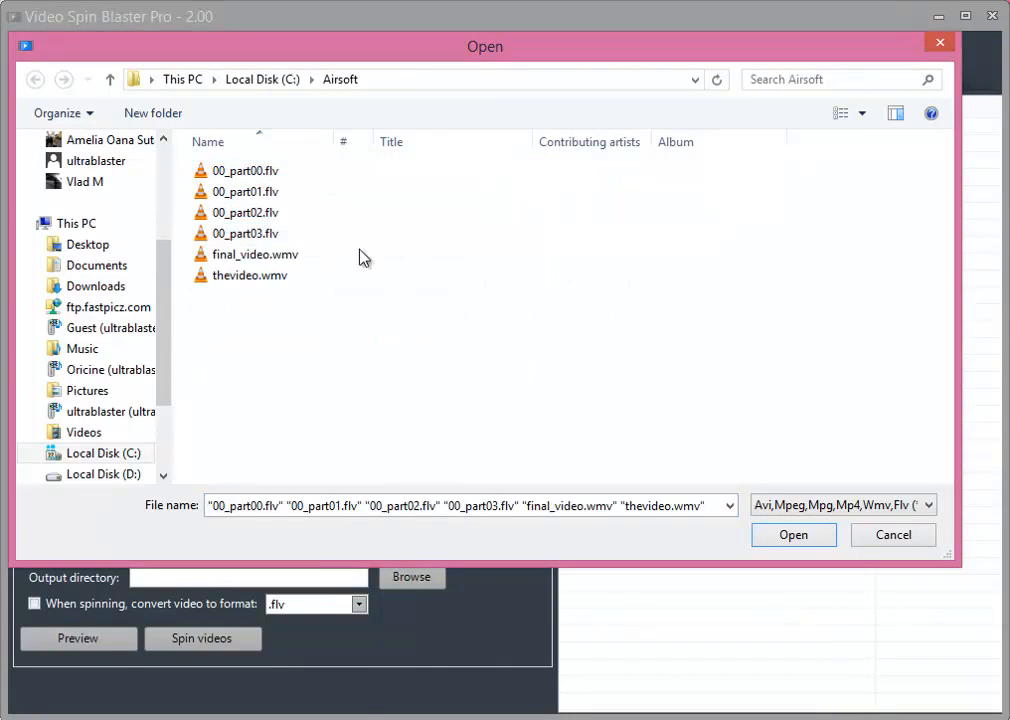
pyautogui.click(248, 276)
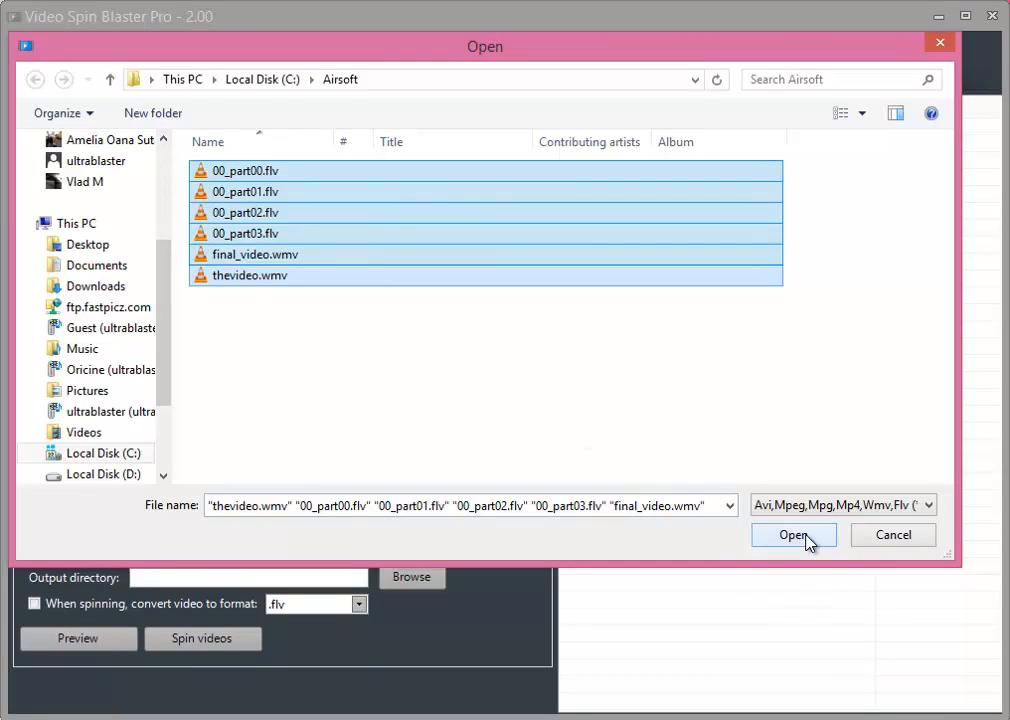
pyautogui.click(792, 536)
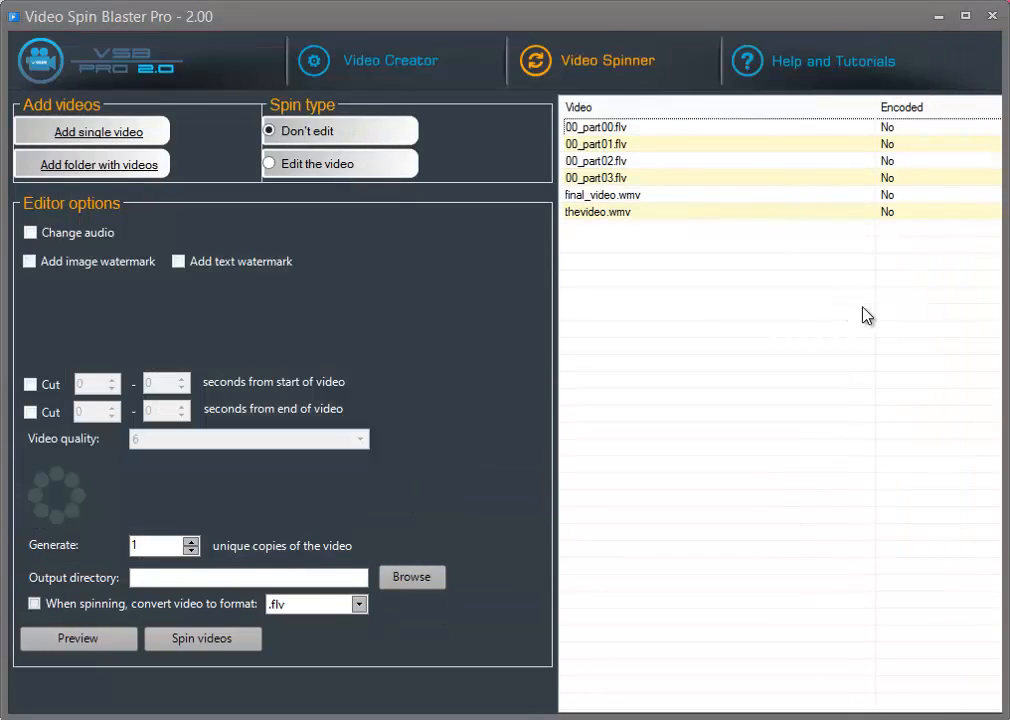
pyautogui.moveTo(896, 268)
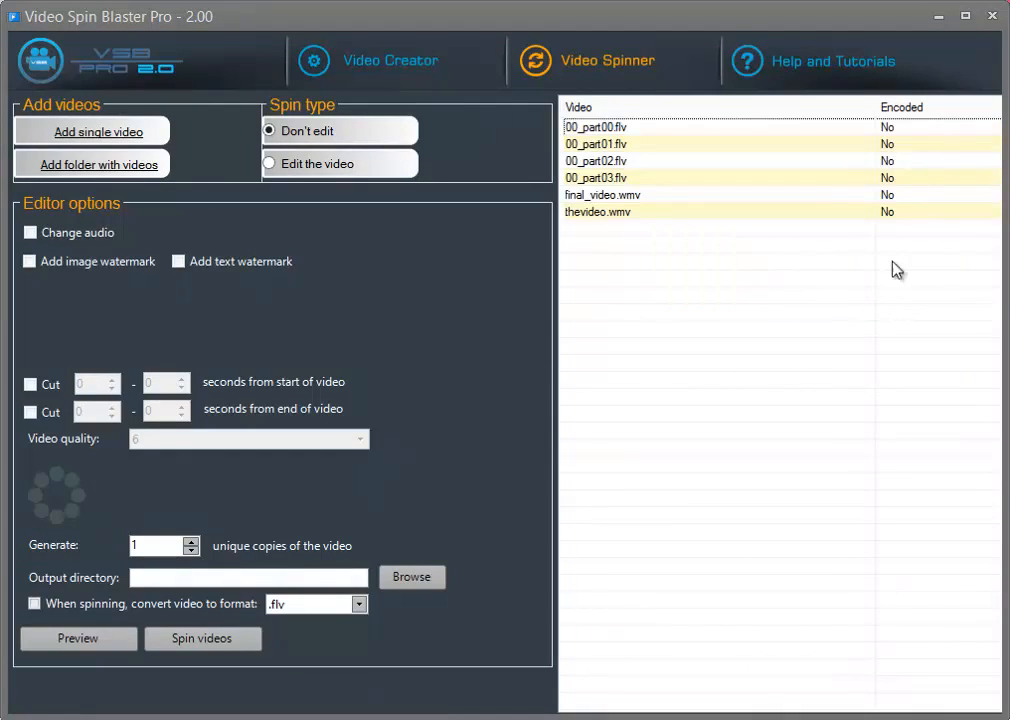
pyautogui.moveTo(912, 138)
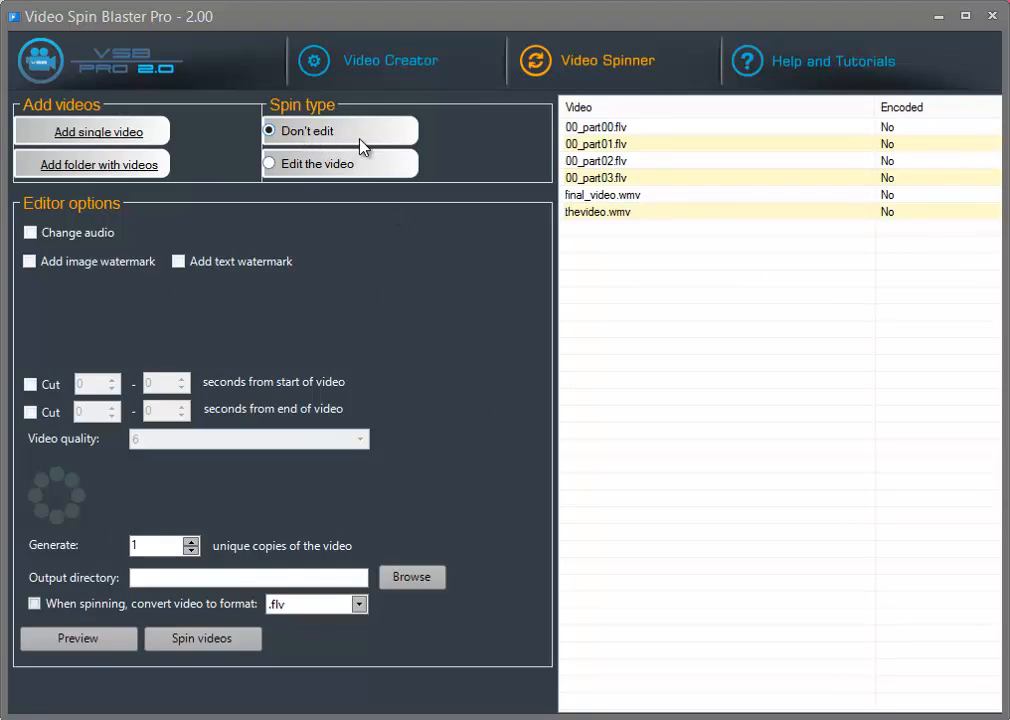
# Step: Set the spin type to Edit the video so the editing options appear
pyautogui.click(268, 164)
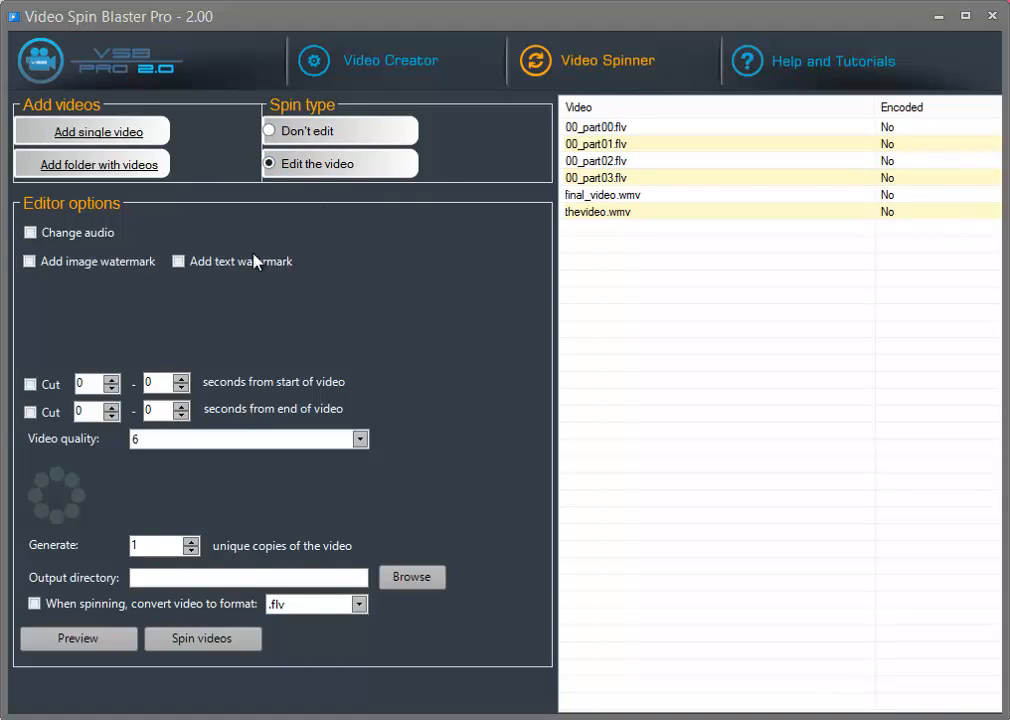
pyautogui.click(268, 132)
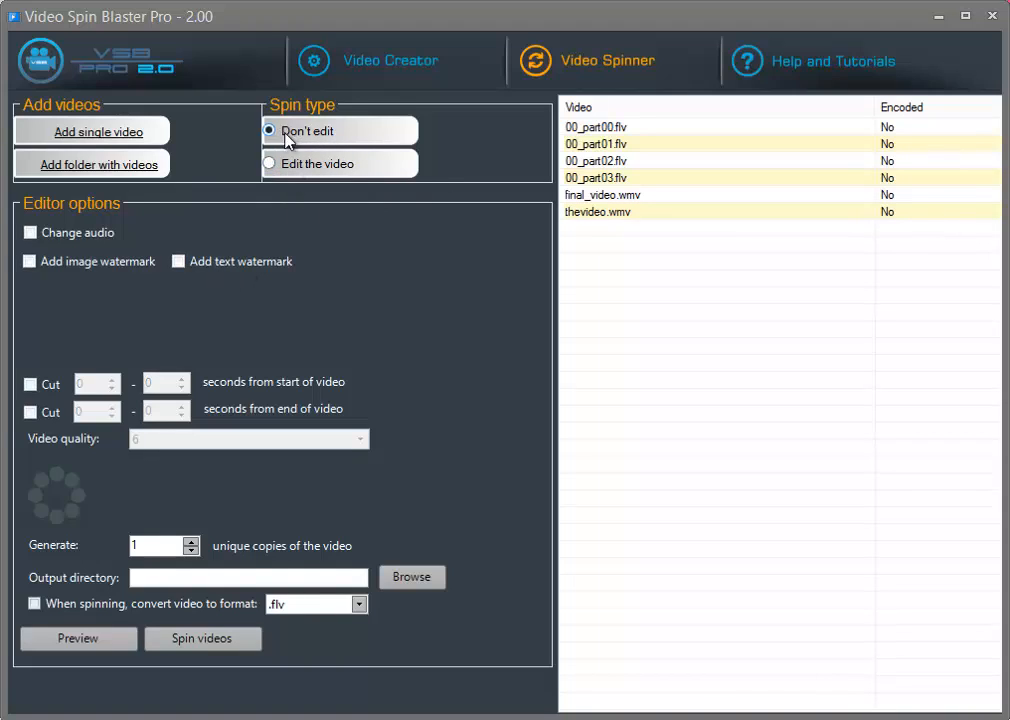
pyautogui.moveTo(724, 196)
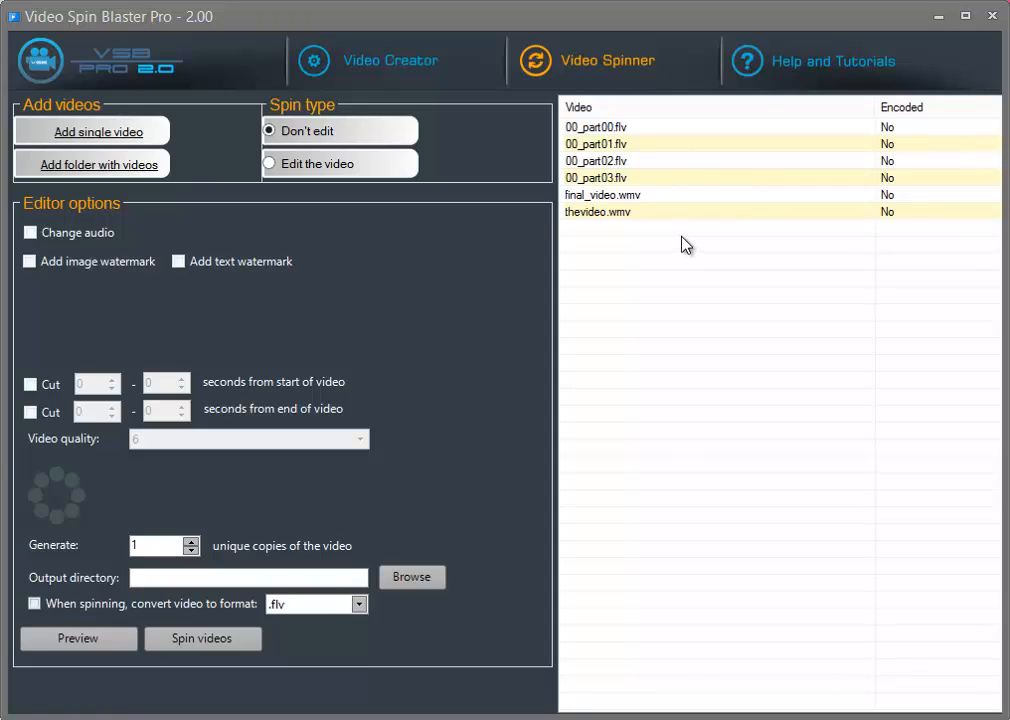
pyautogui.moveTo(384, 156)
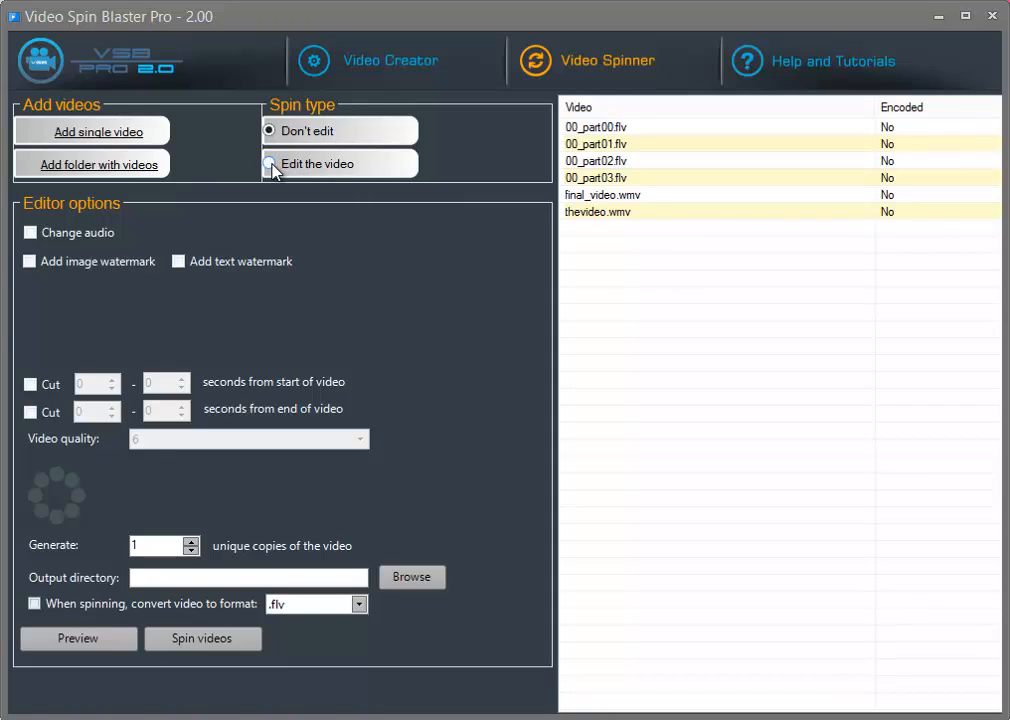
pyautogui.click(270, 164)
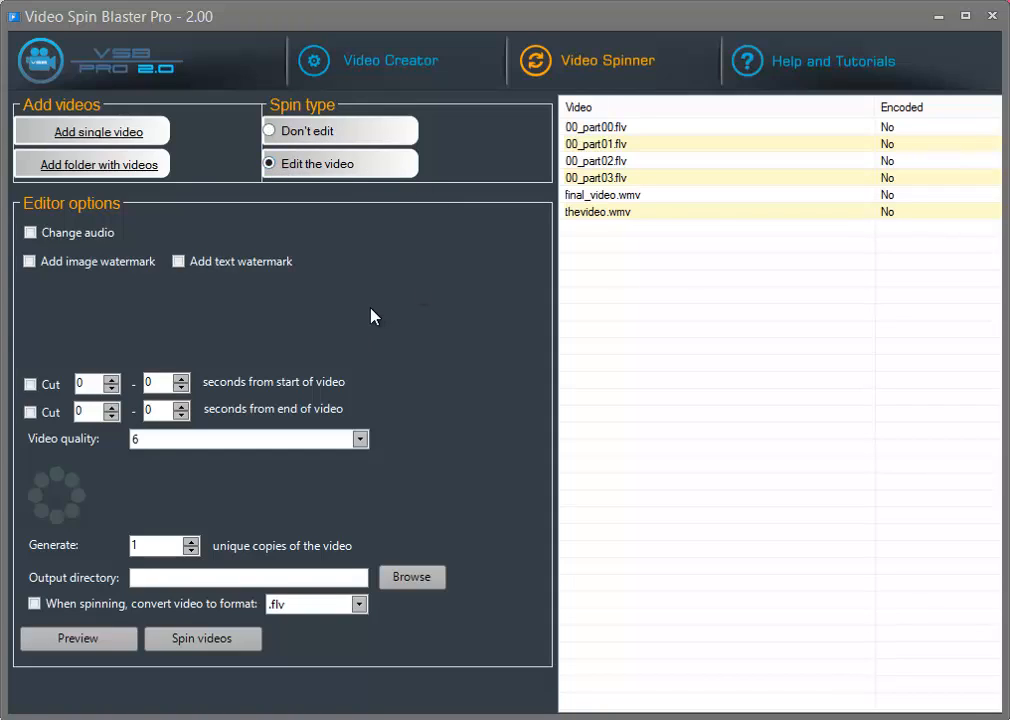
pyautogui.click(30, 232)
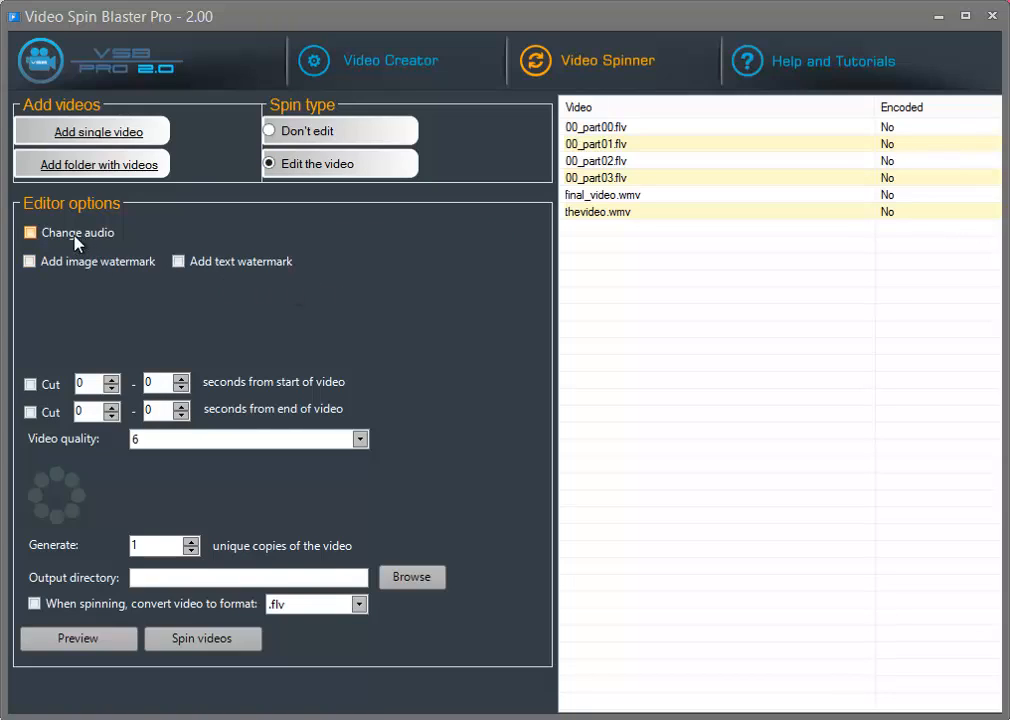
# Step: Enable Change audio and choose Epic Trailer.mp3 from the Airsoft folder as the new soundtrack
pyautogui.click(30, 232)
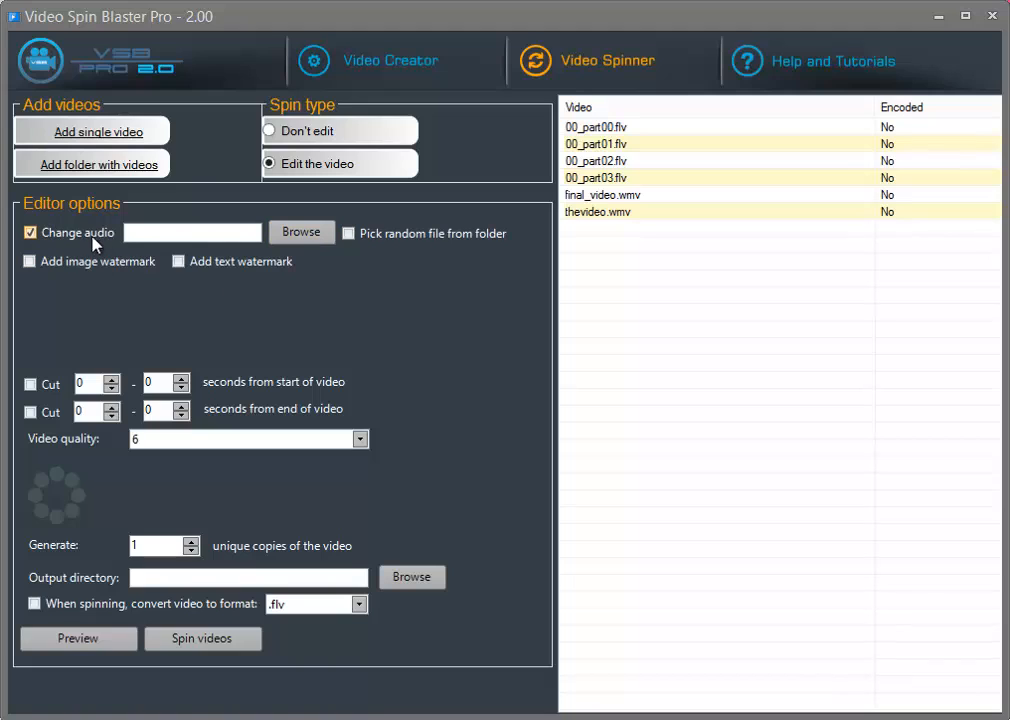
pyautogui.click(300, 232)
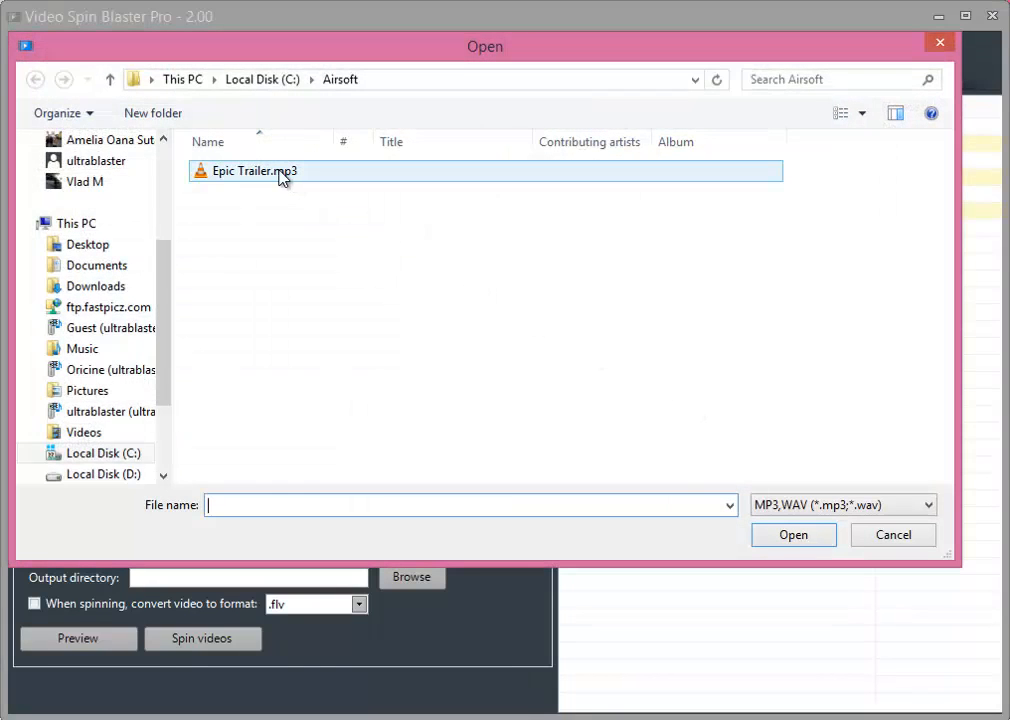
pyautogui.doubleClick(254, 170)
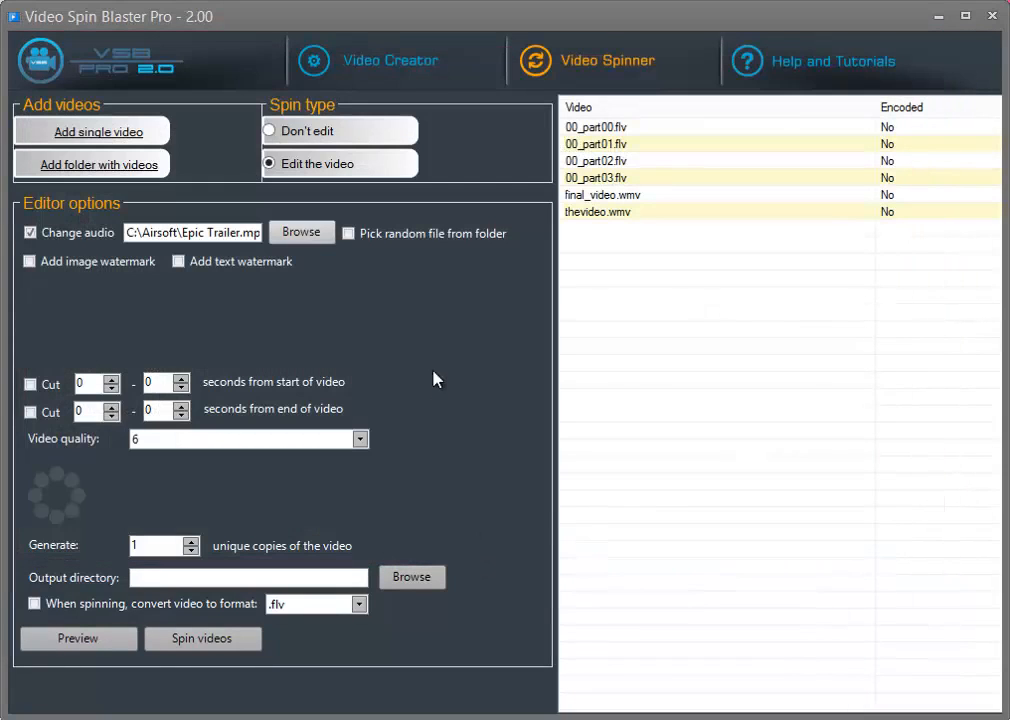
pyautogui.click(176, 232)
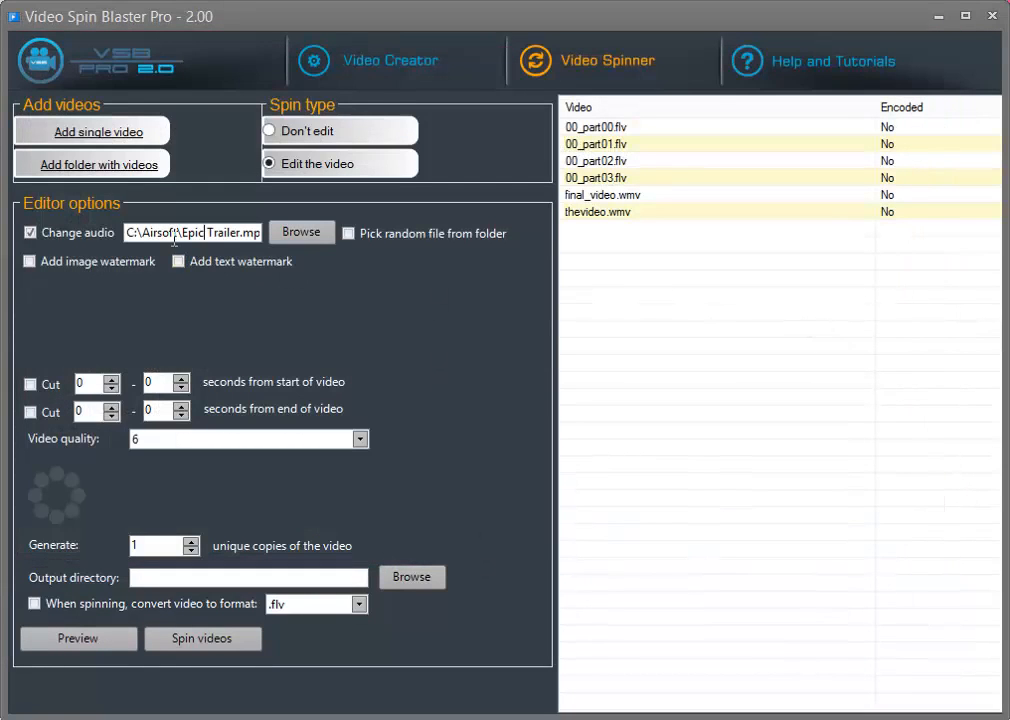
pyautogui.moveTo(780, 320)
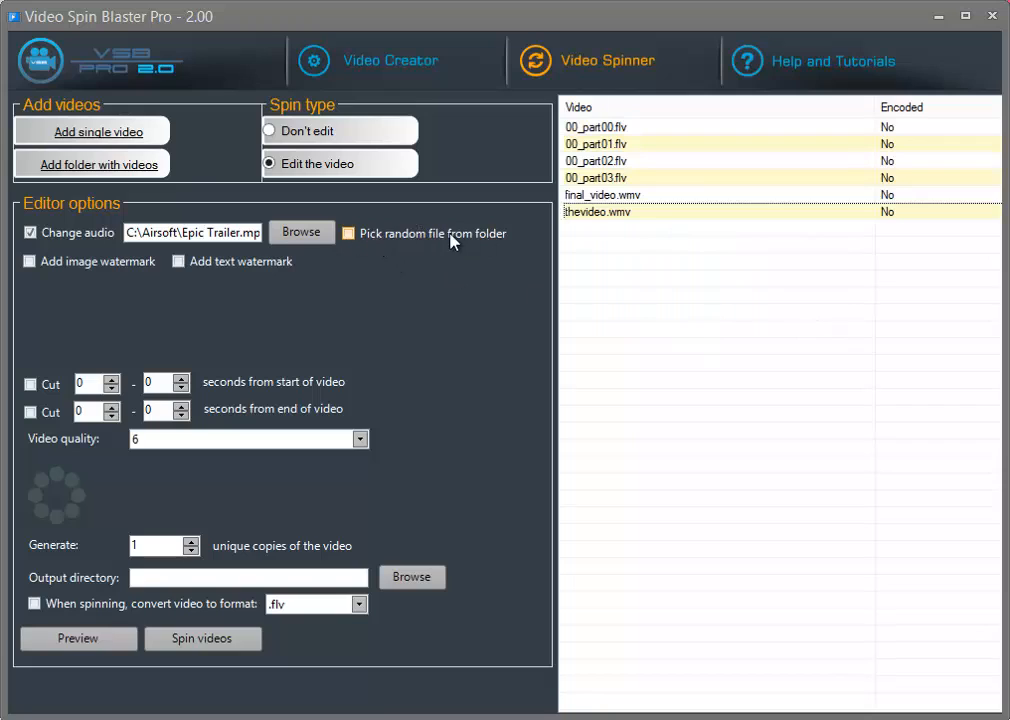
pyautogui.click(348, 232)
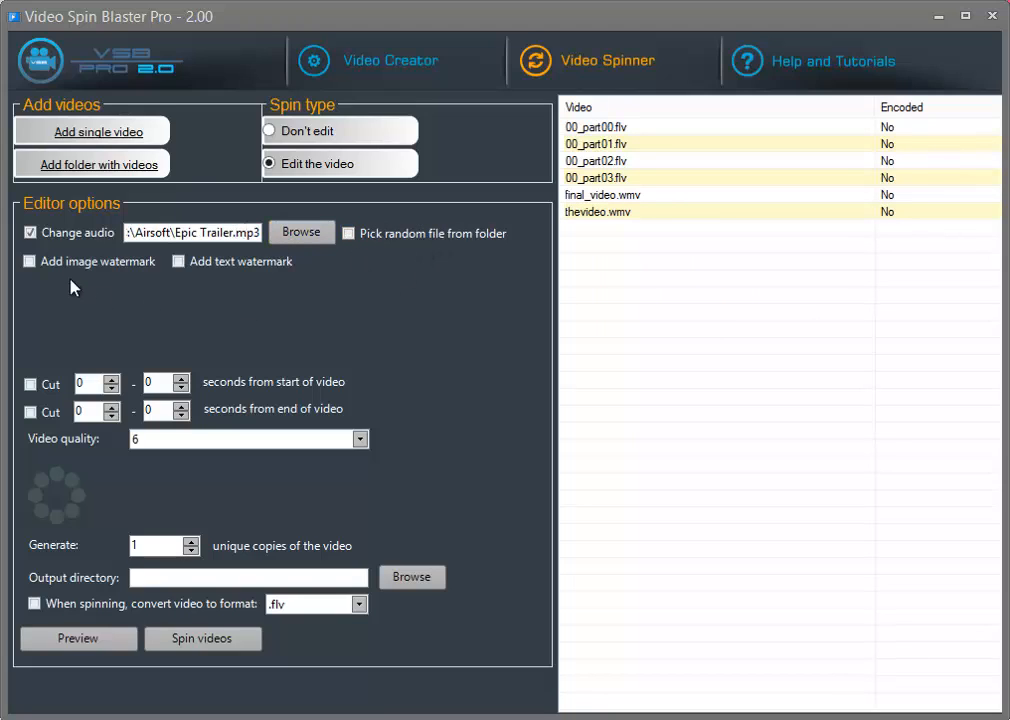
# Step: Enable a text watermark reading 'Video Spin'
pyautogui.click(30, 260)
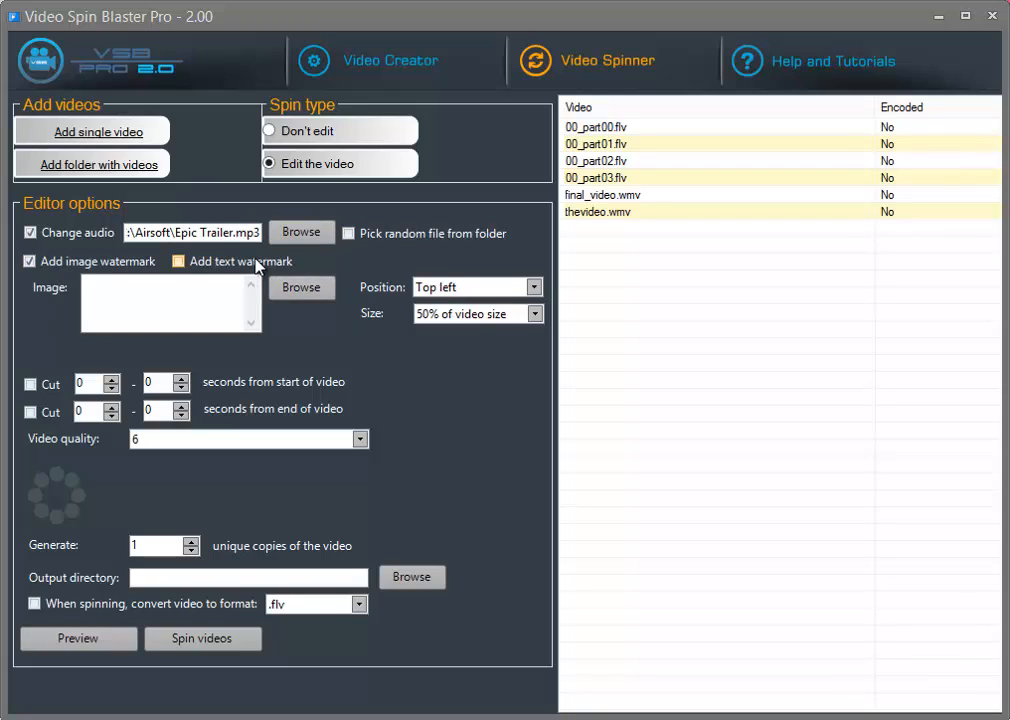
pyautogui.click(178, 260)
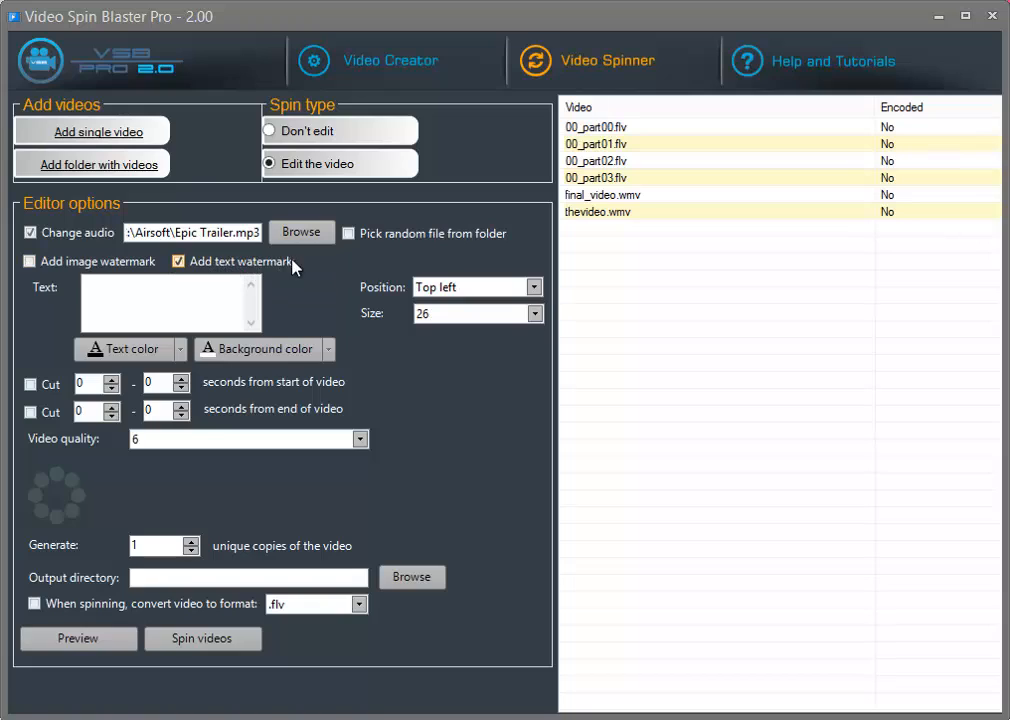
pyautogui.click(170, 300)
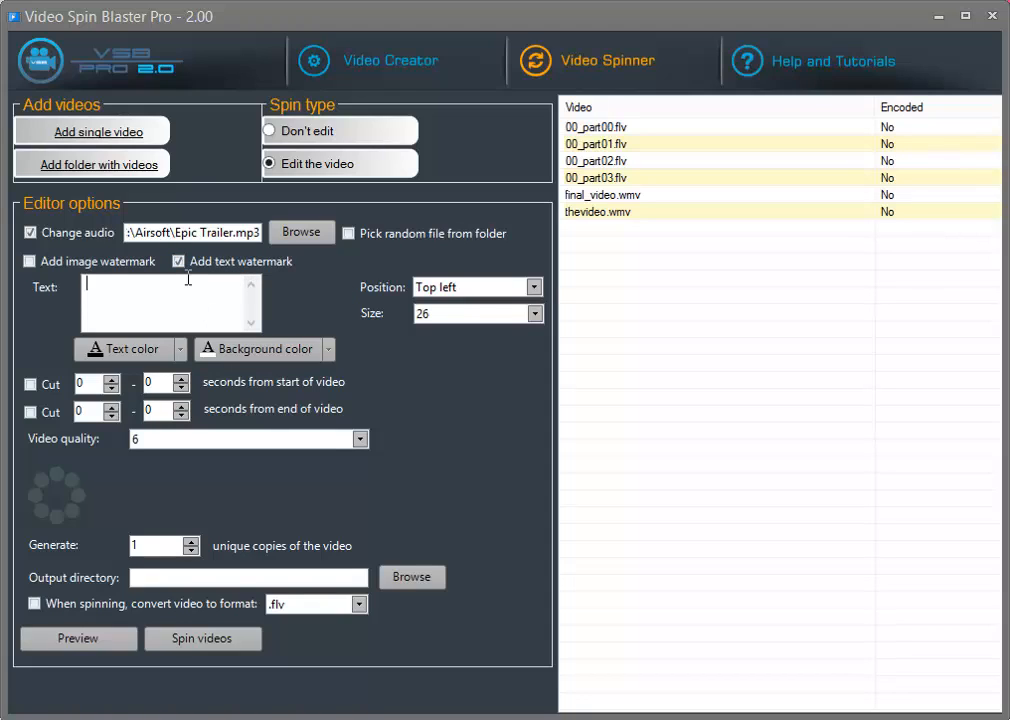
pyautogui.write('Video Spin Blaster Pro')
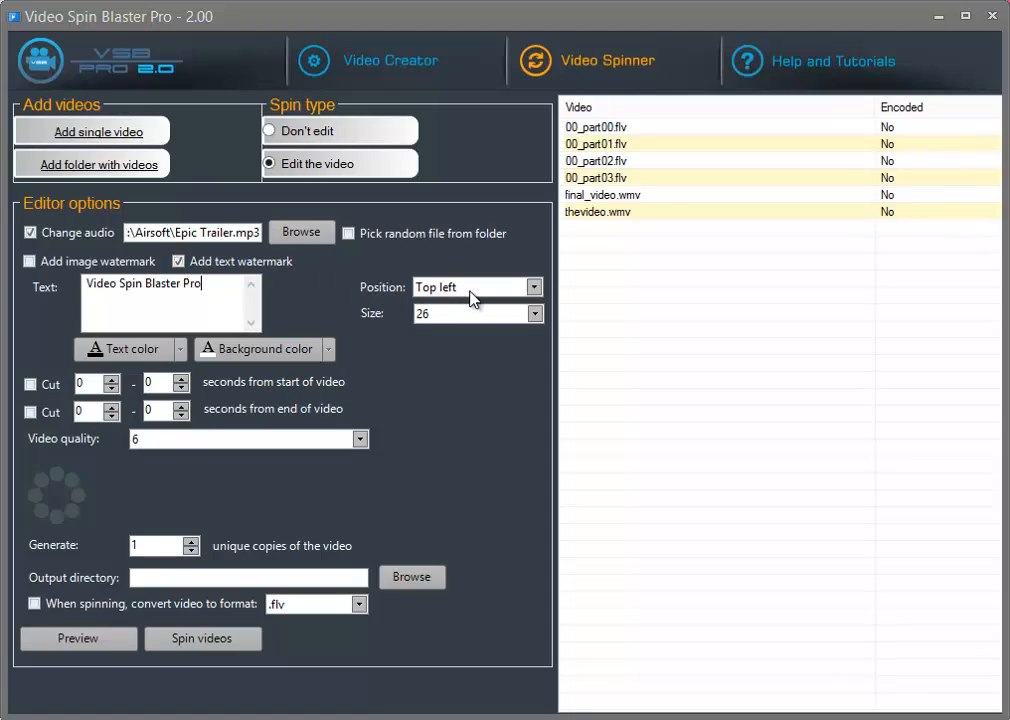
# Step: Position the watermark at Bottom right, keeping size 26
pyautogui.click(532, 288)
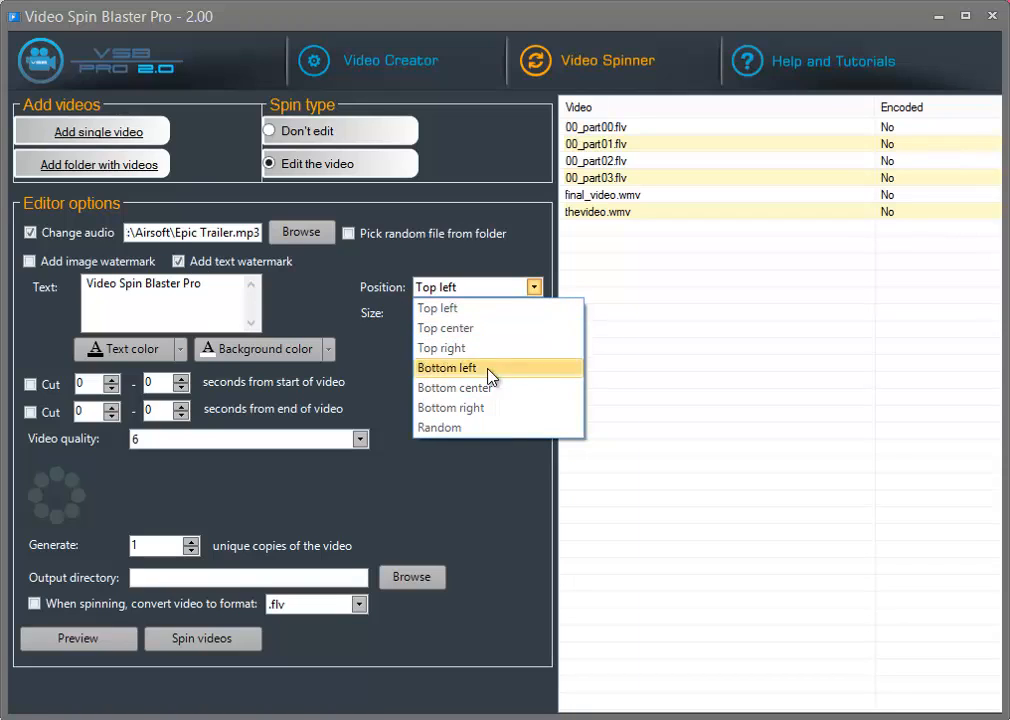
pyautogui.moveTo(500, 408)
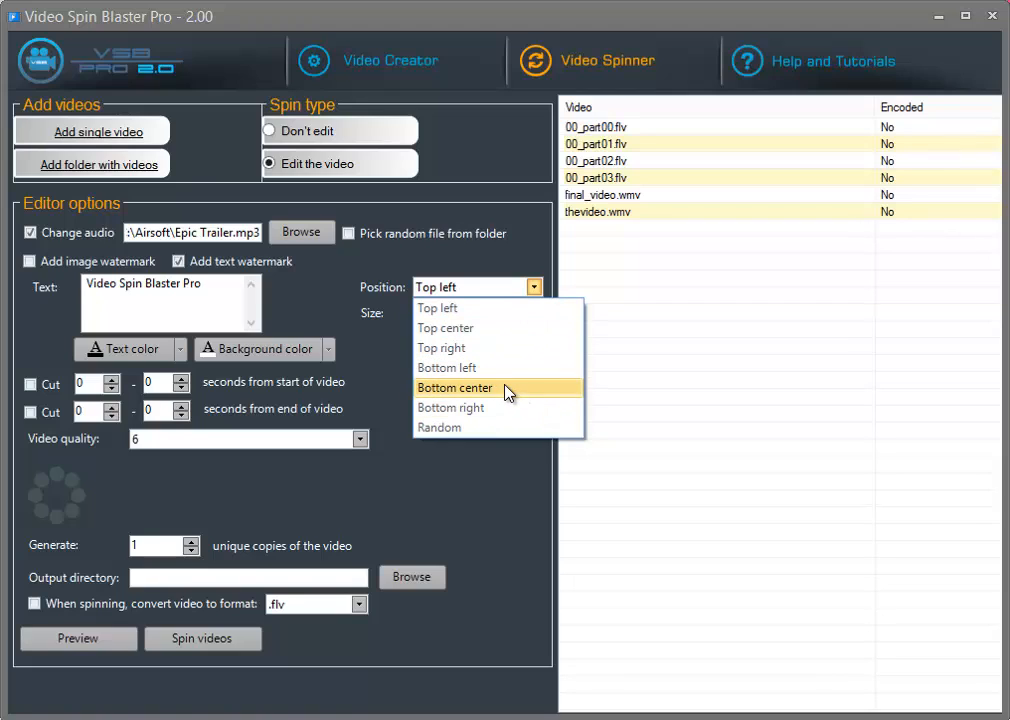
pyautogui.click(450, 408)
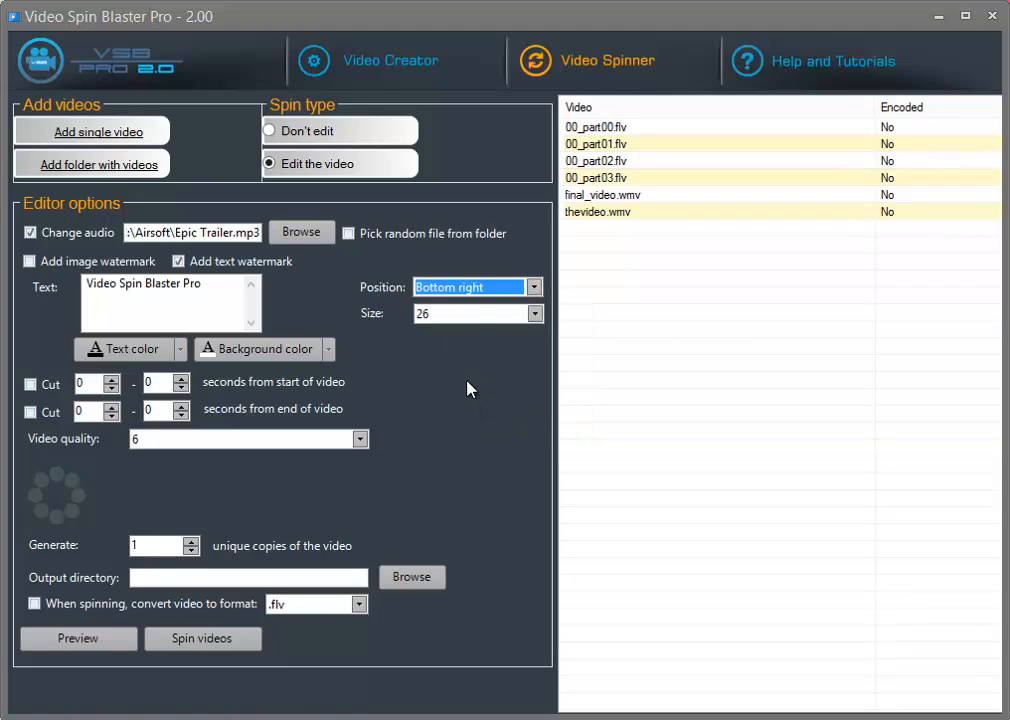
pyautogui.moveTo(444, 340)
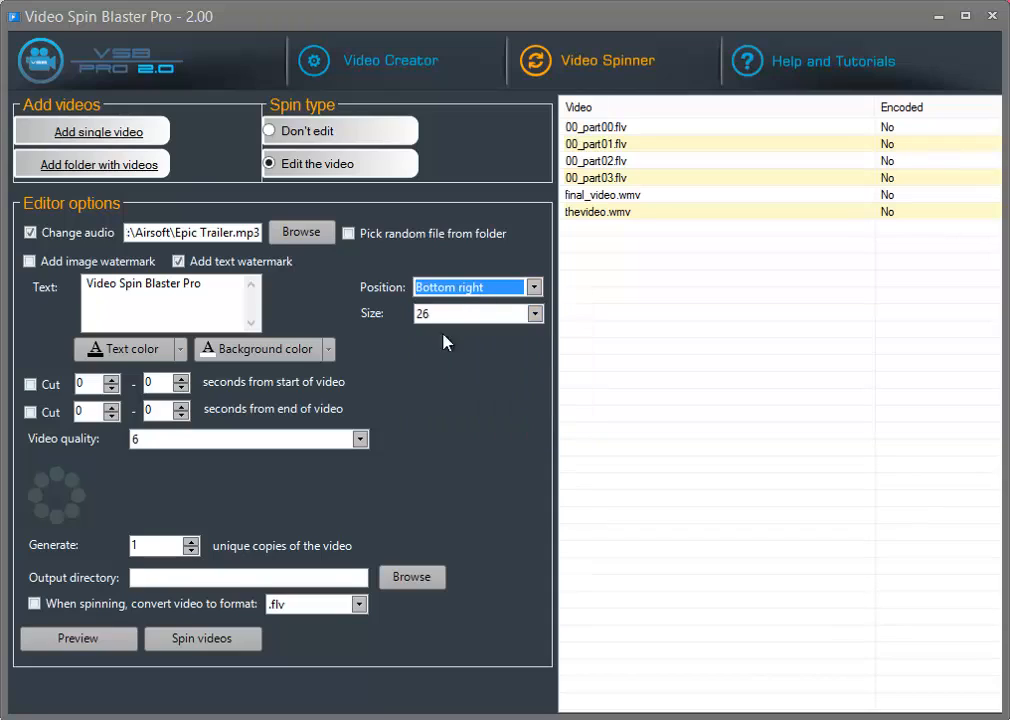
pyautogui.moveTo(450, 320)
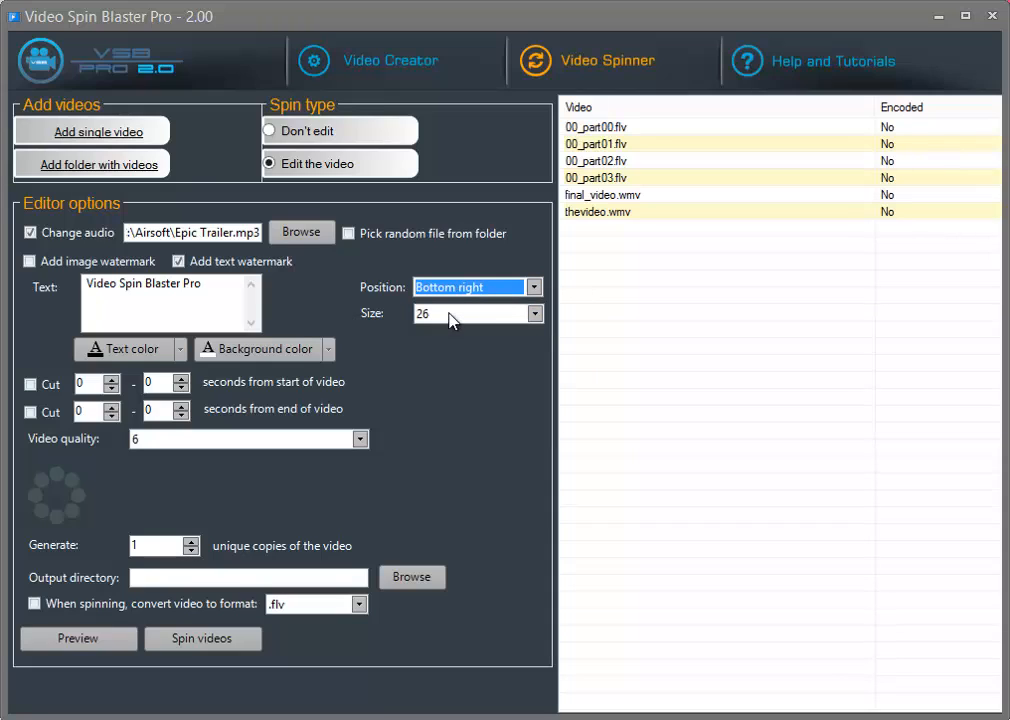
pyautogui.click(470, 312)
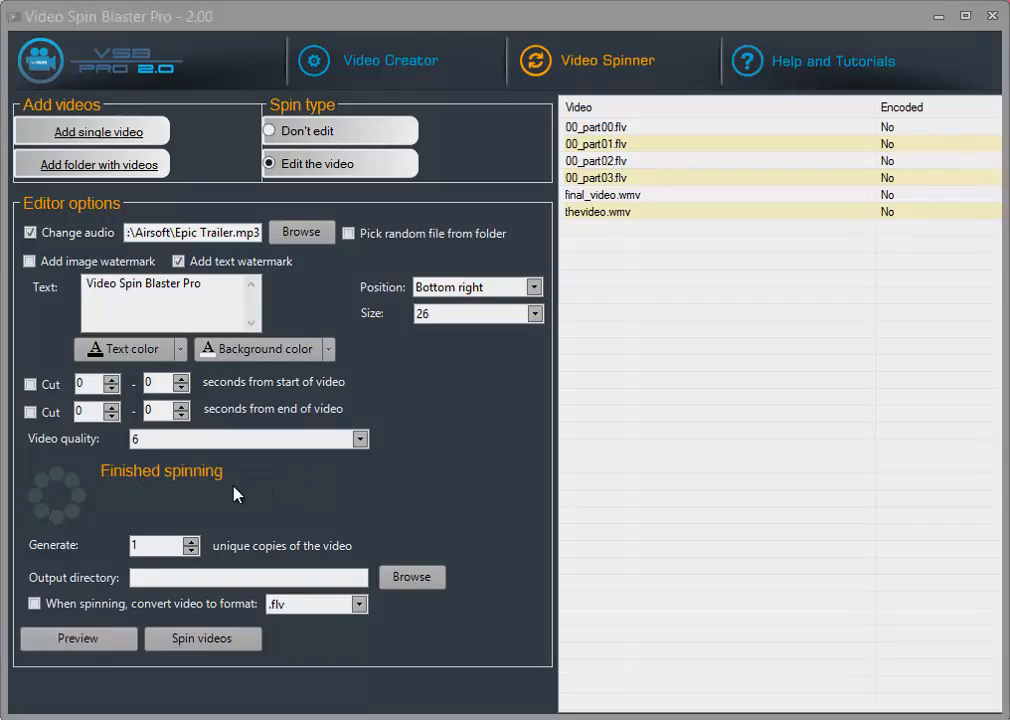
pyautogui.moveTo(450, 510)
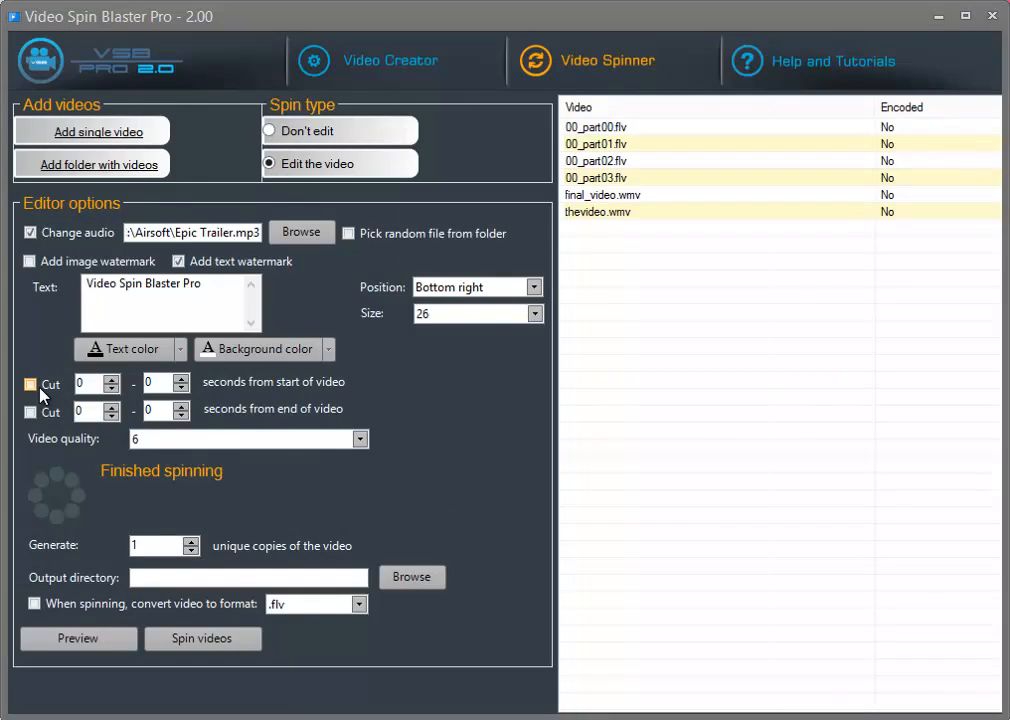
# Step: Cut up to 15 seconds from the start of each video, leaving the end uncut
pyautogui.click(30, 384)
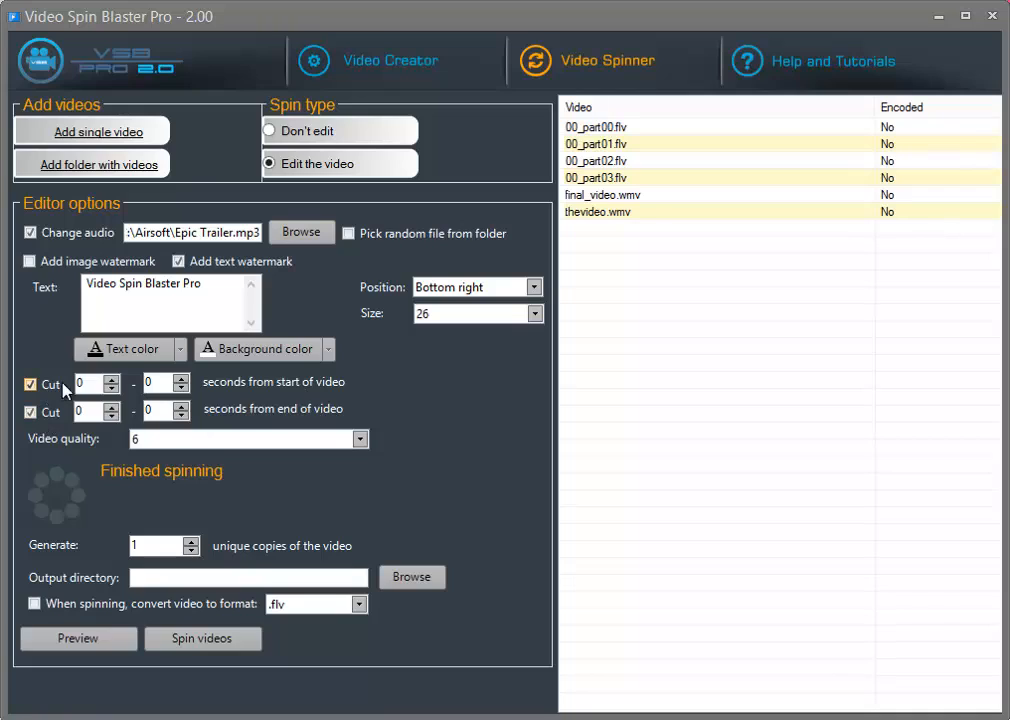
pyautogui.click(30, 412)
pyautogui.write('5')
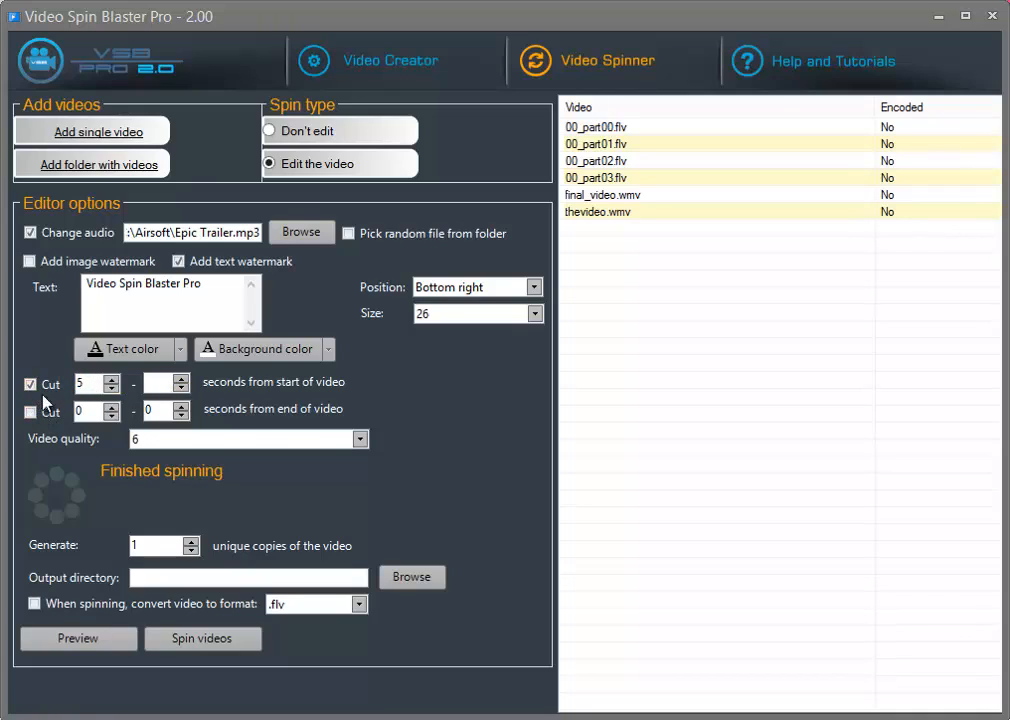
pyautogui.write('15')
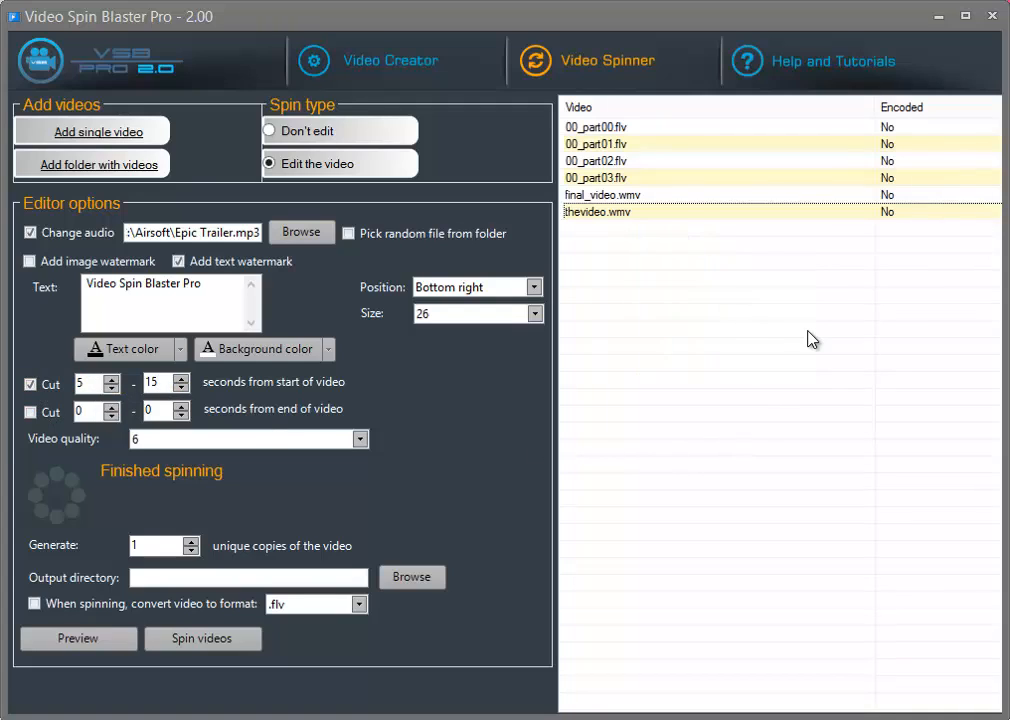
pyautogui.moveTo(804, 338)
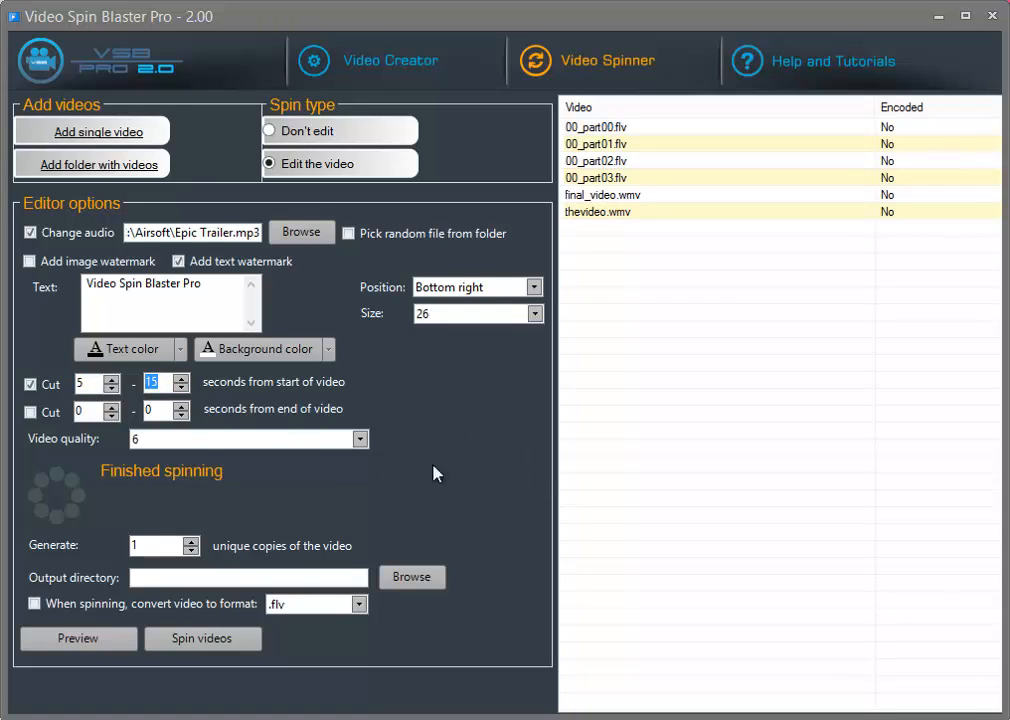
# Step: Set the video quality to 5
pyautogui.click(360, 438)
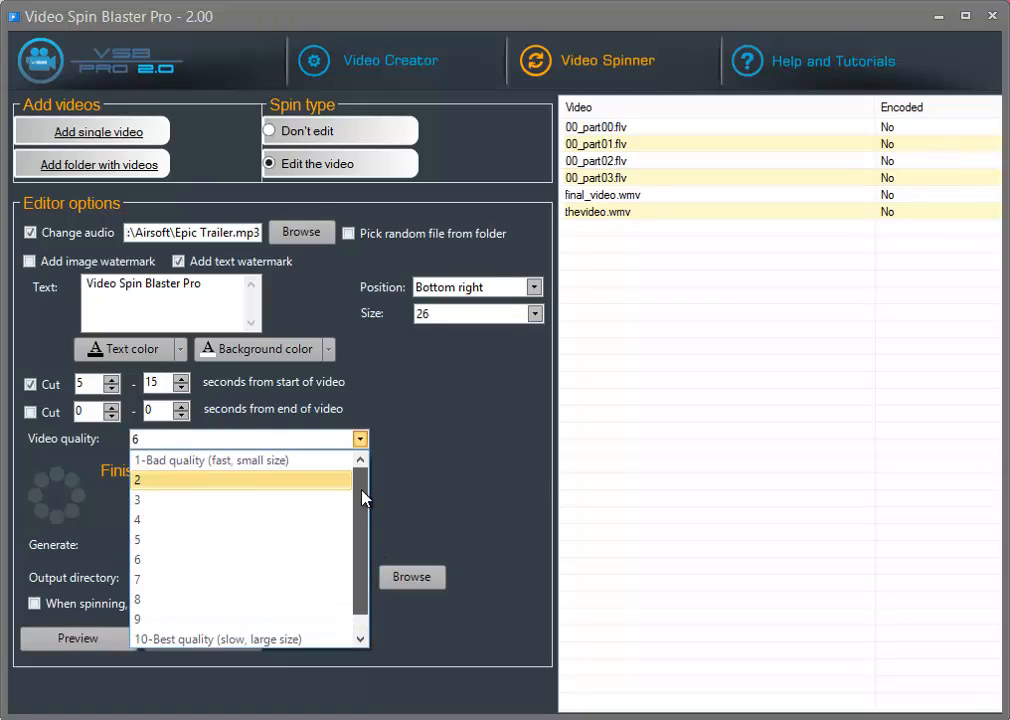
pyautogui.scroll(-3)
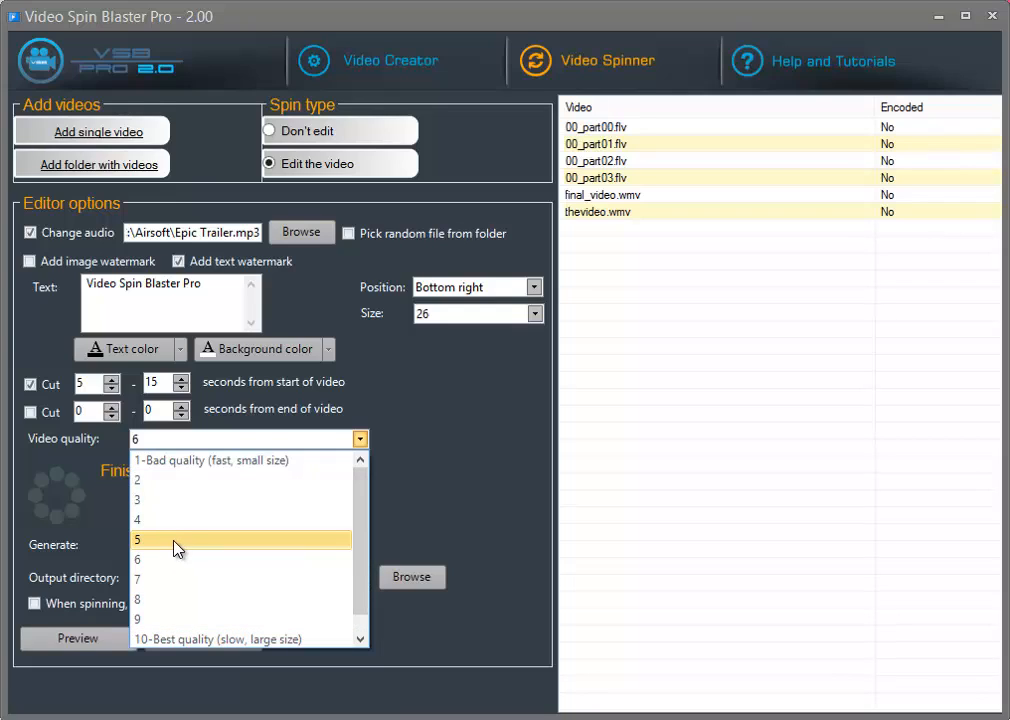
pyautogui.click(136, 540)
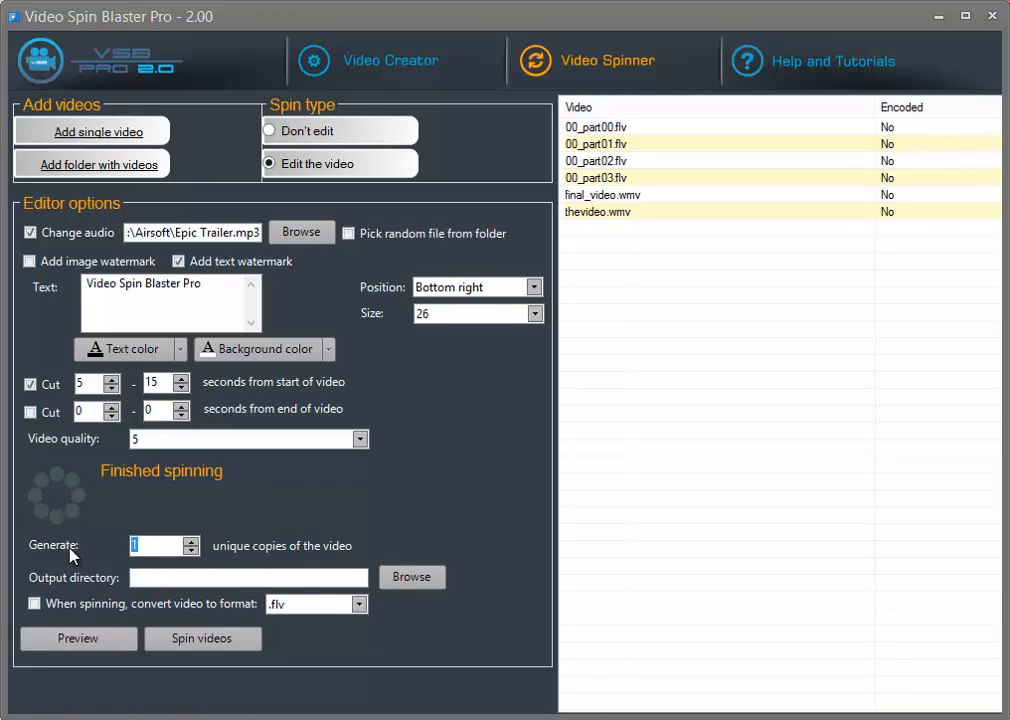
pyautogui.moveTo(172, 572)
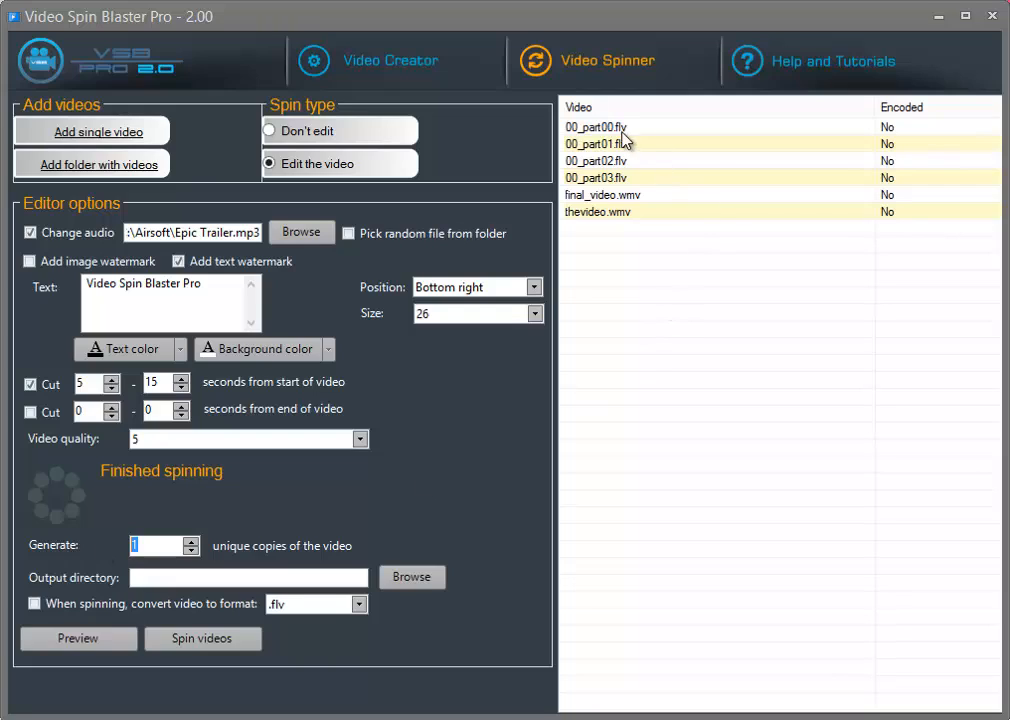
# Step: Set the Generate count to 50 unique copies
pyautogui.click(596, 126)
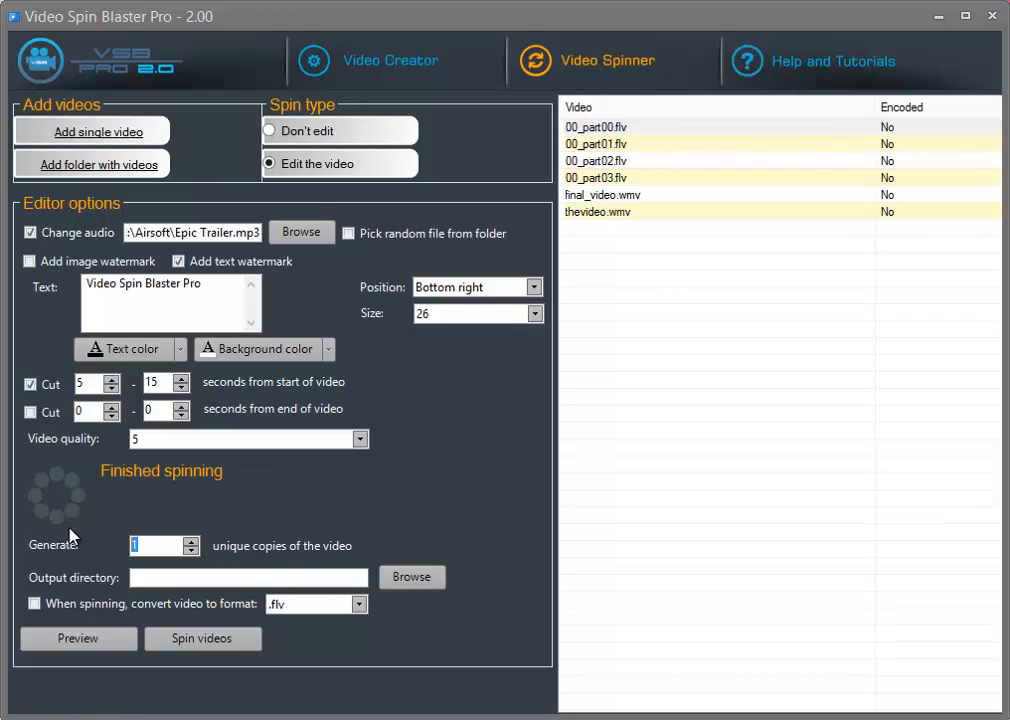
pyautogui.write('50')
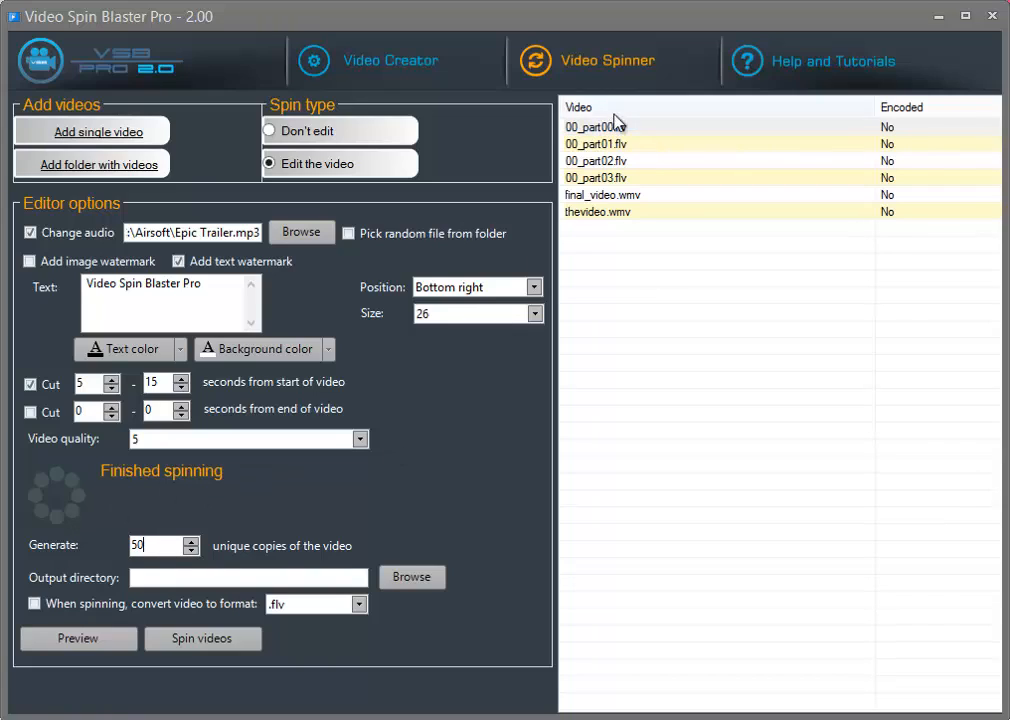
pyautogui.click(596, 126)
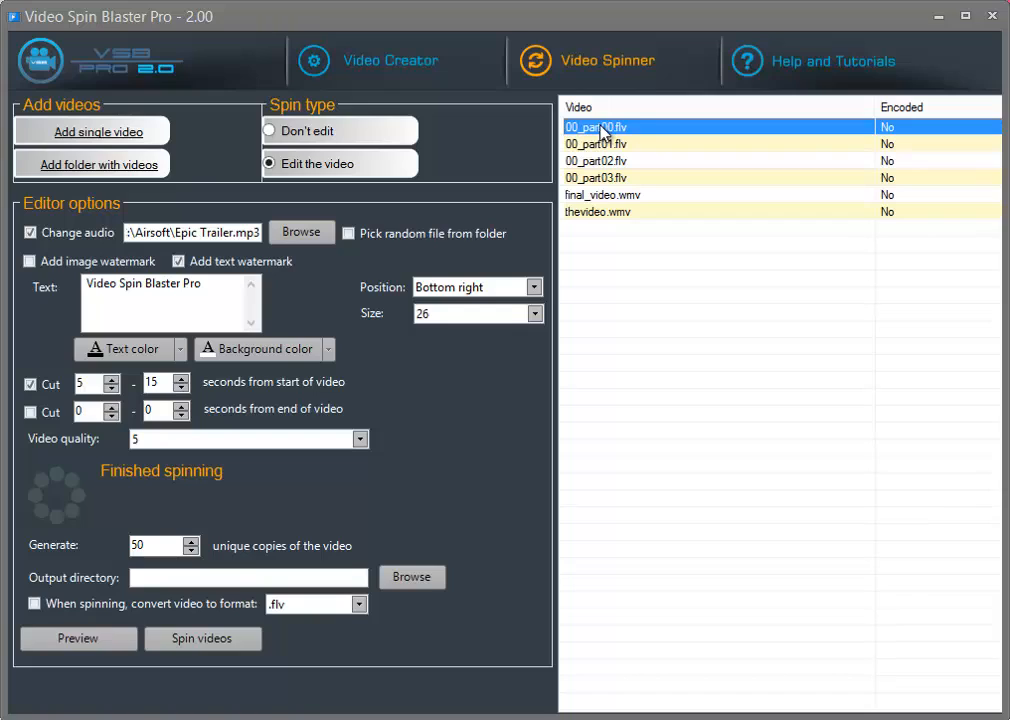
pyautogui.moveTo(546, 604)
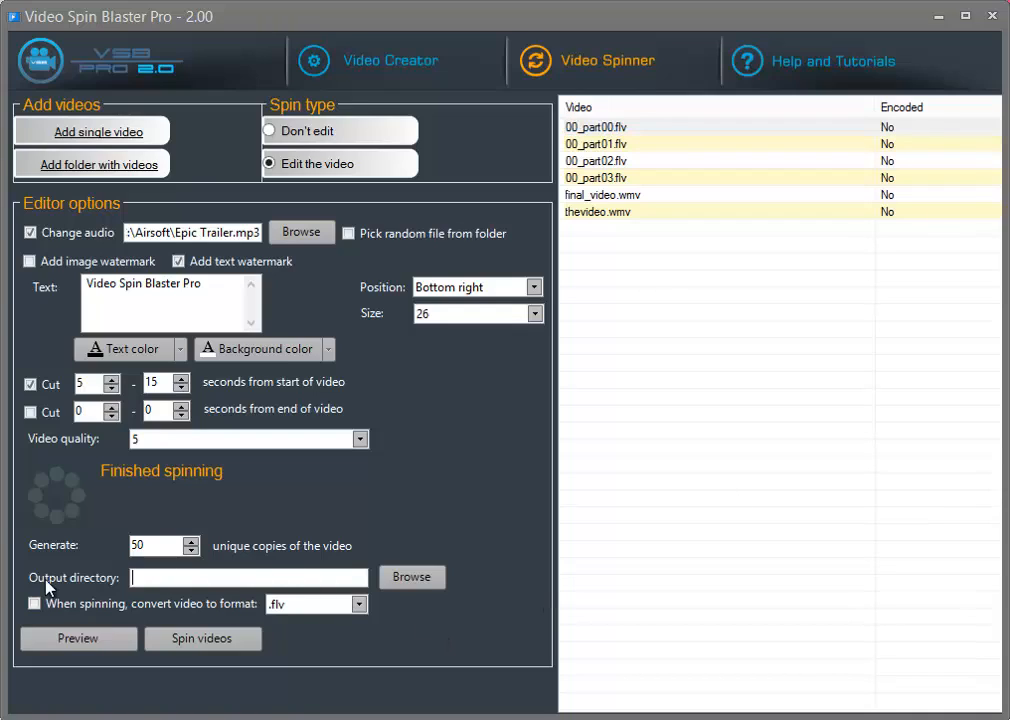
# Step: Choose an output folder for the spun videos
pyautogui.click(412, 576)
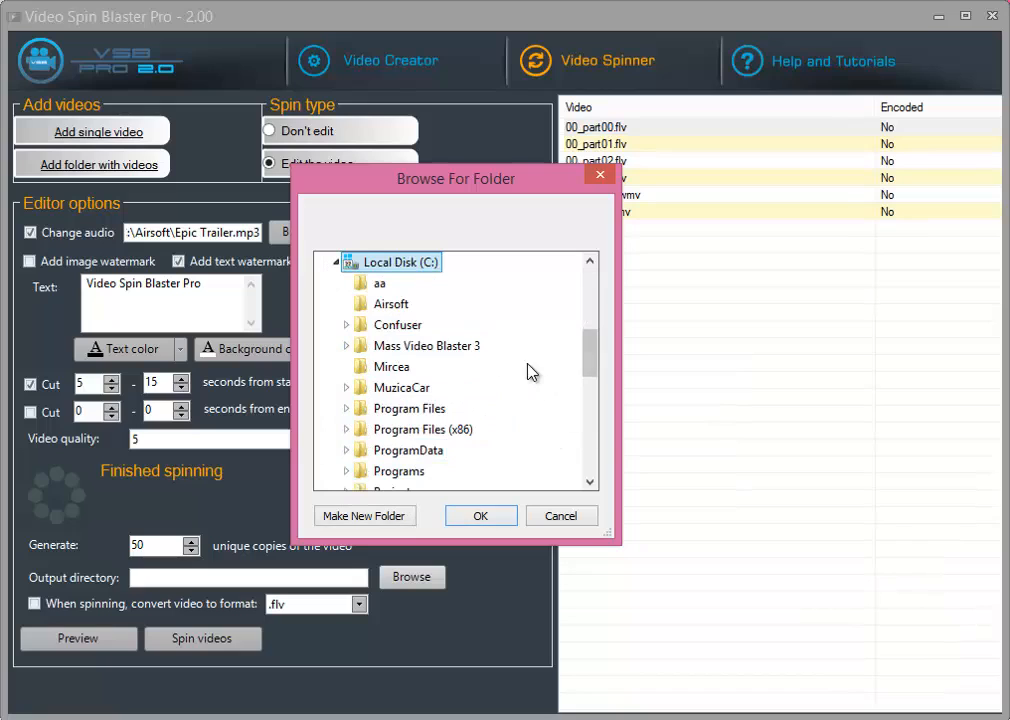
pyautogui.click(480, 516)
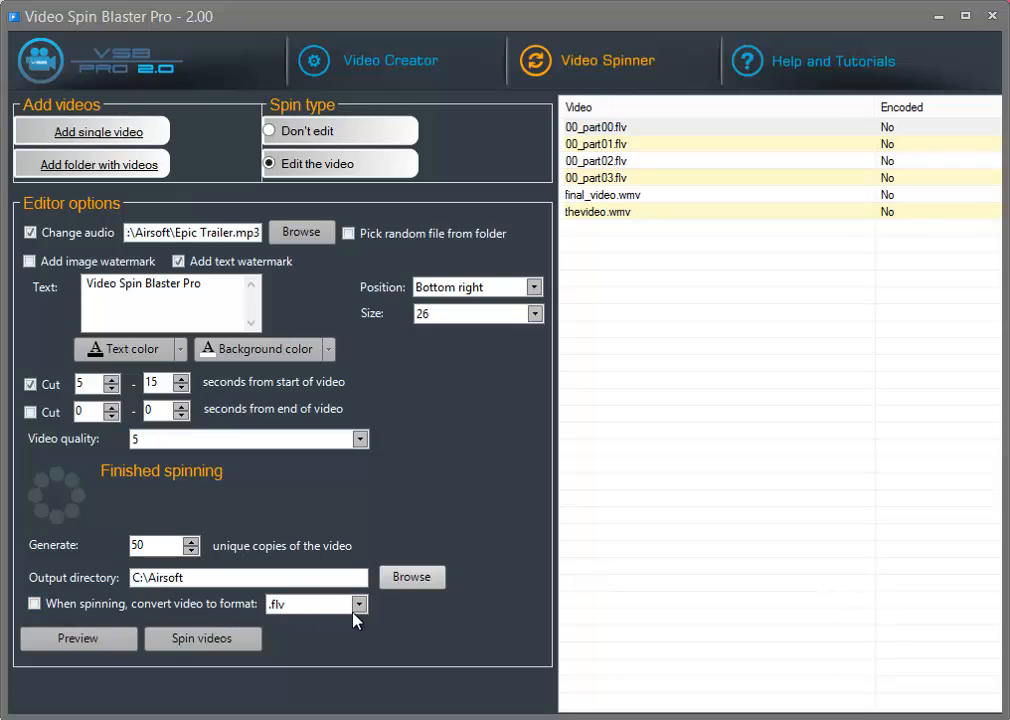
pyautogui.click(34, 604)
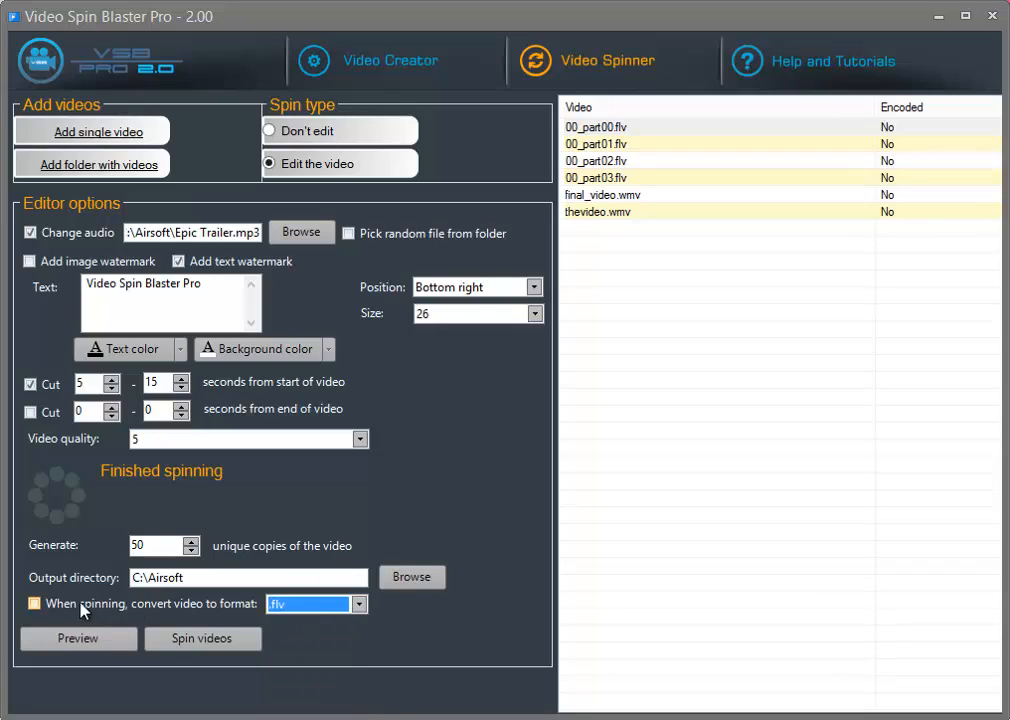
# Step: Enable conversion to .mpg on spinning and run Spin videos, which reports a failed encode
pyautogui.click(358, 604)
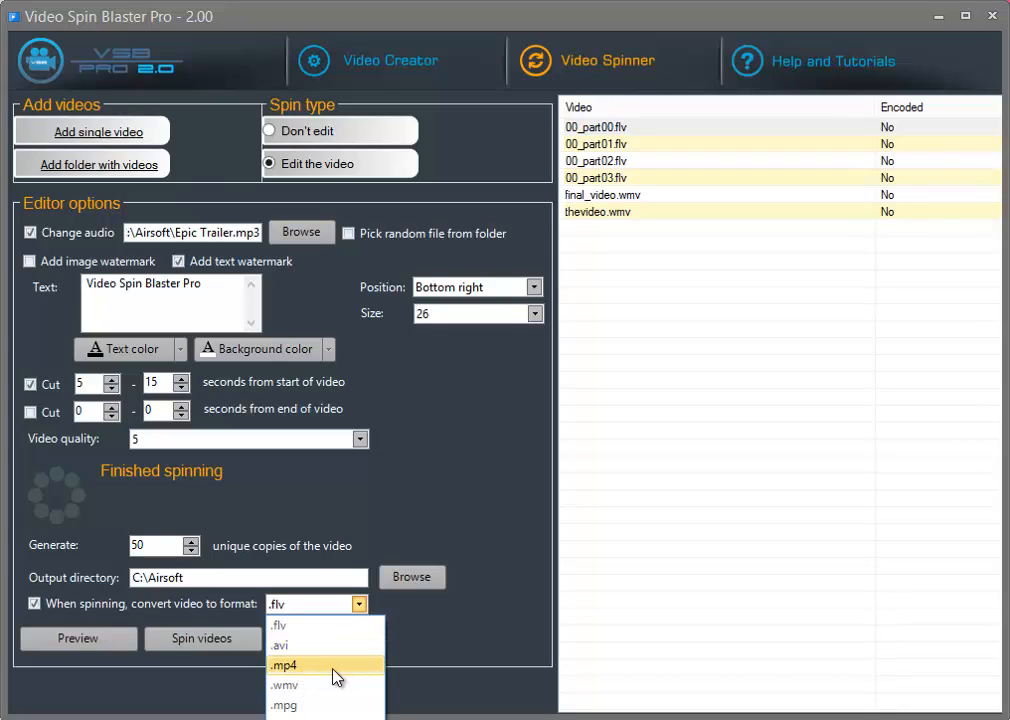
pyautogui.moveTo(284, 704)
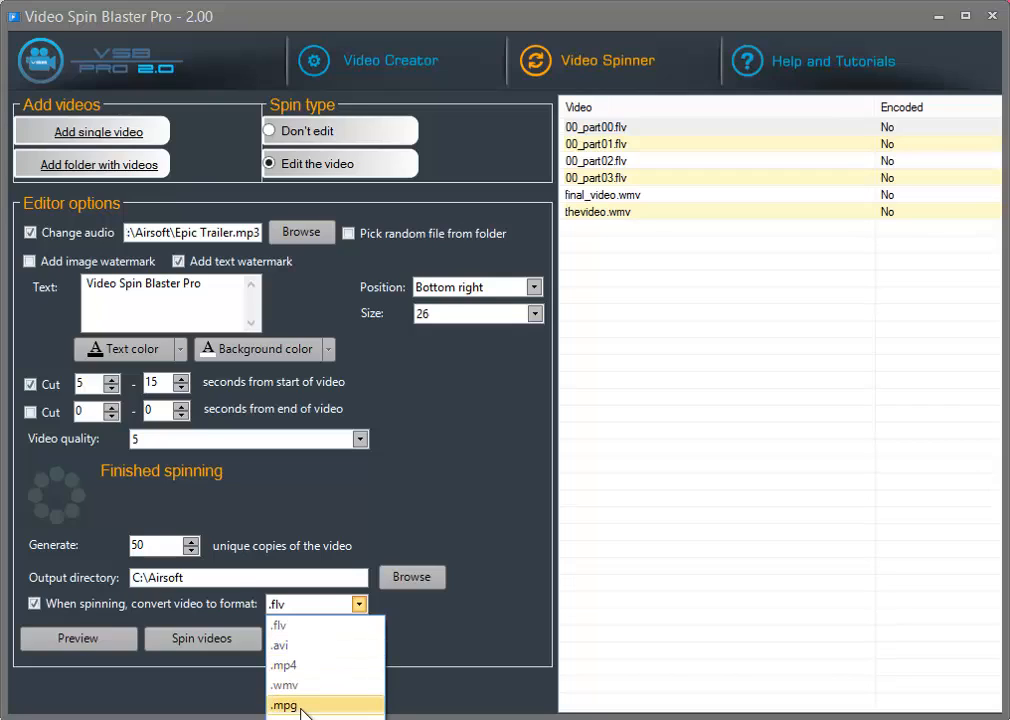
pyautogui.click(286, 706)
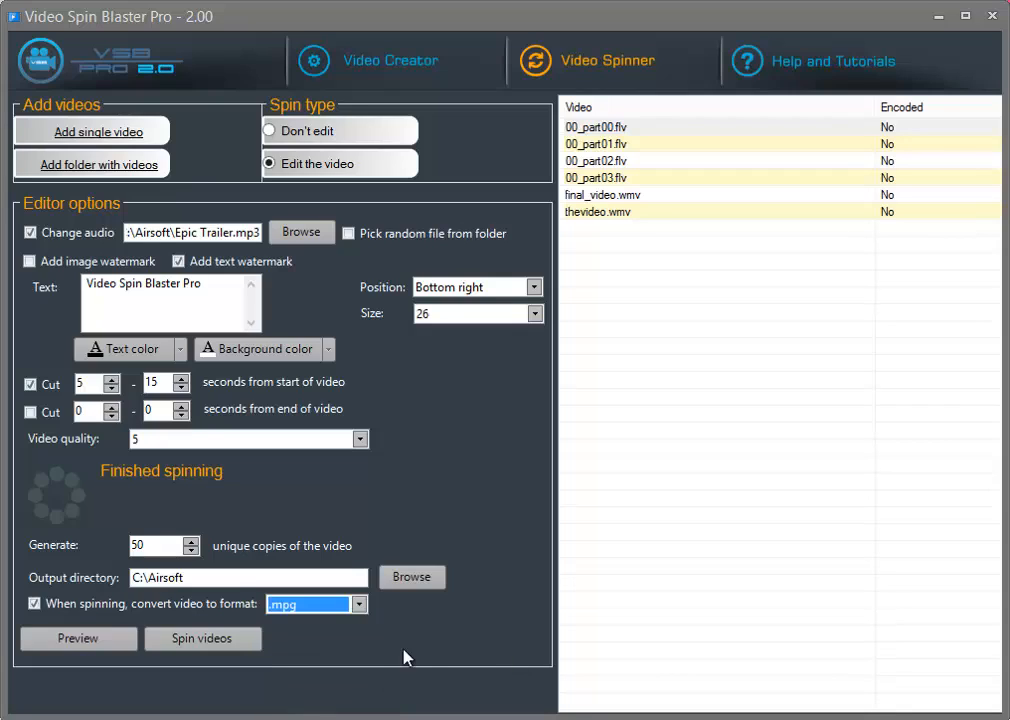
pyautogui.click(202, 638)
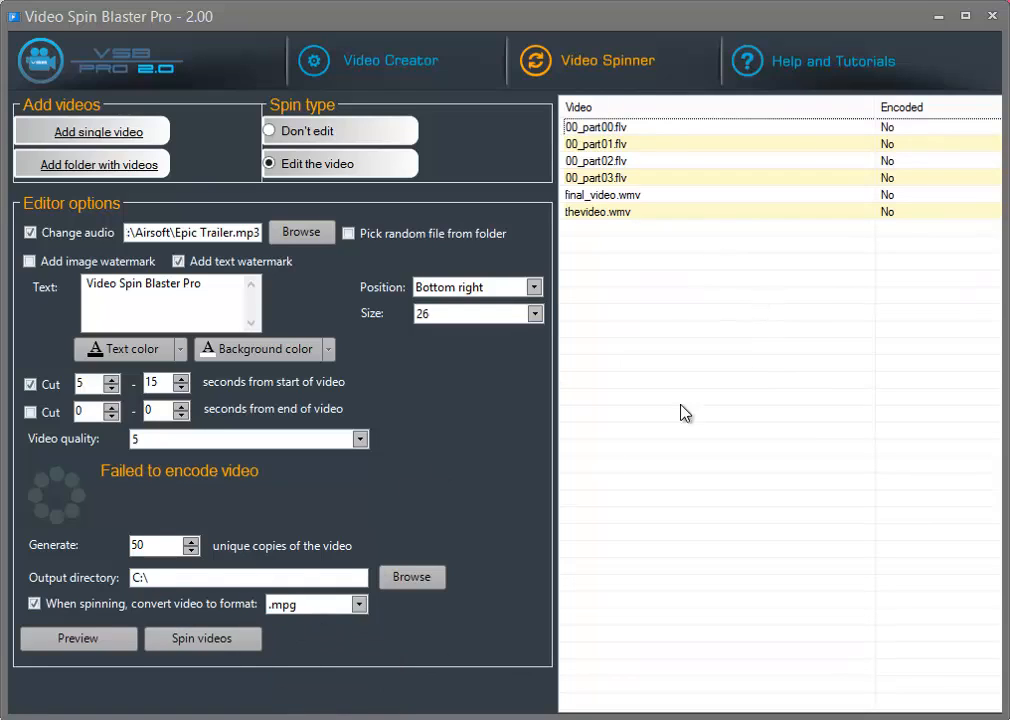
pyautogui.moveTo(828, 404)
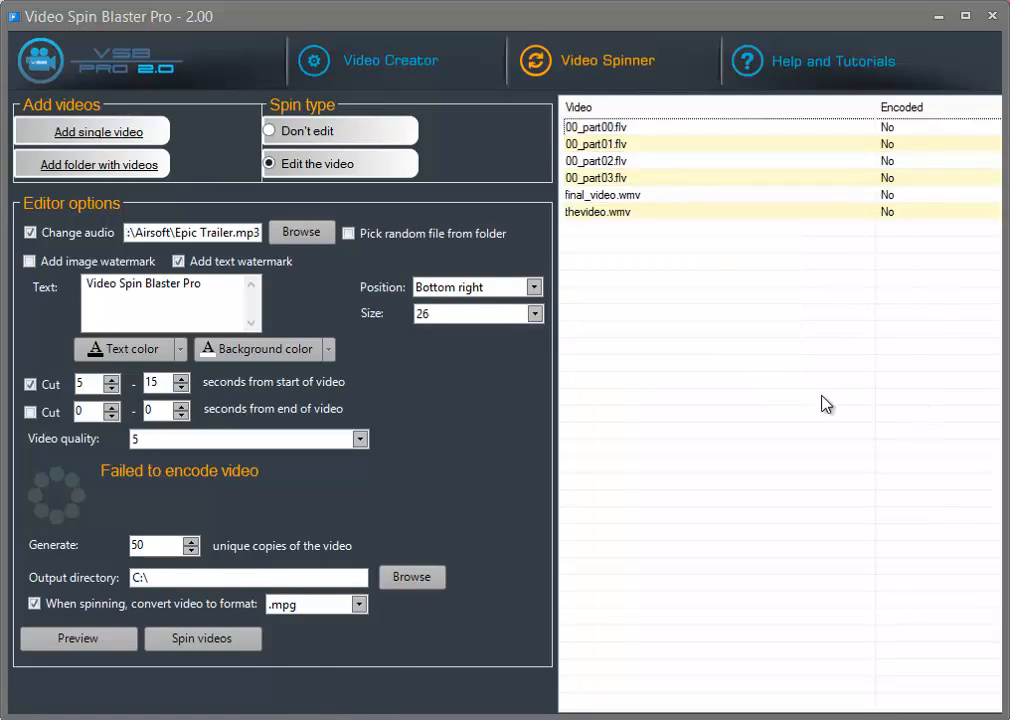